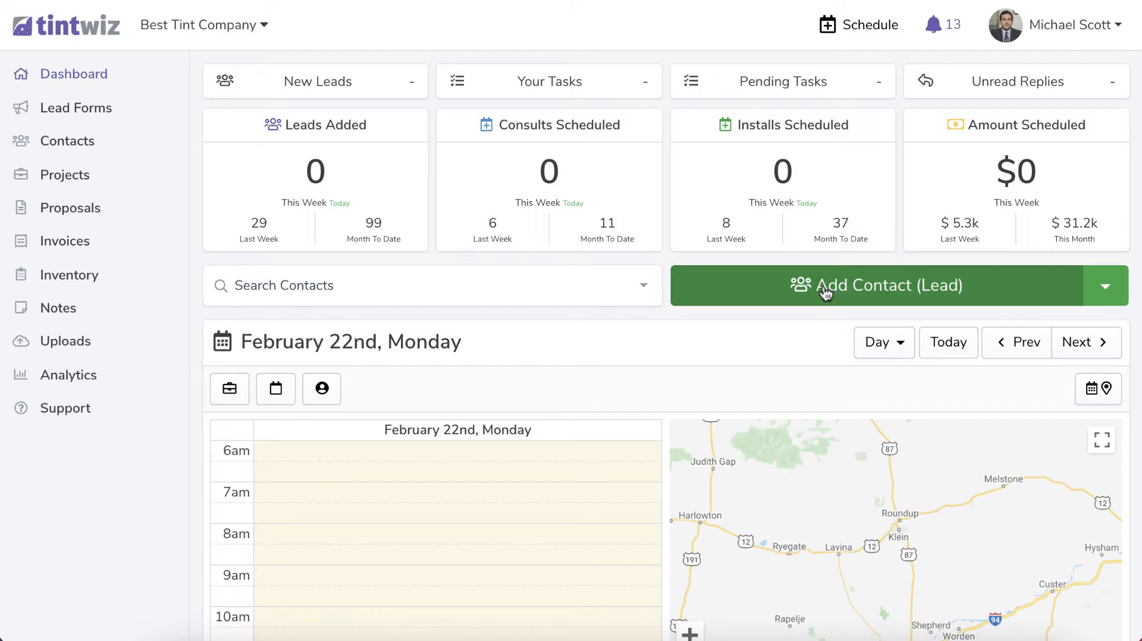
{"action": "mouse_move", "coordinate": [811, 281]}
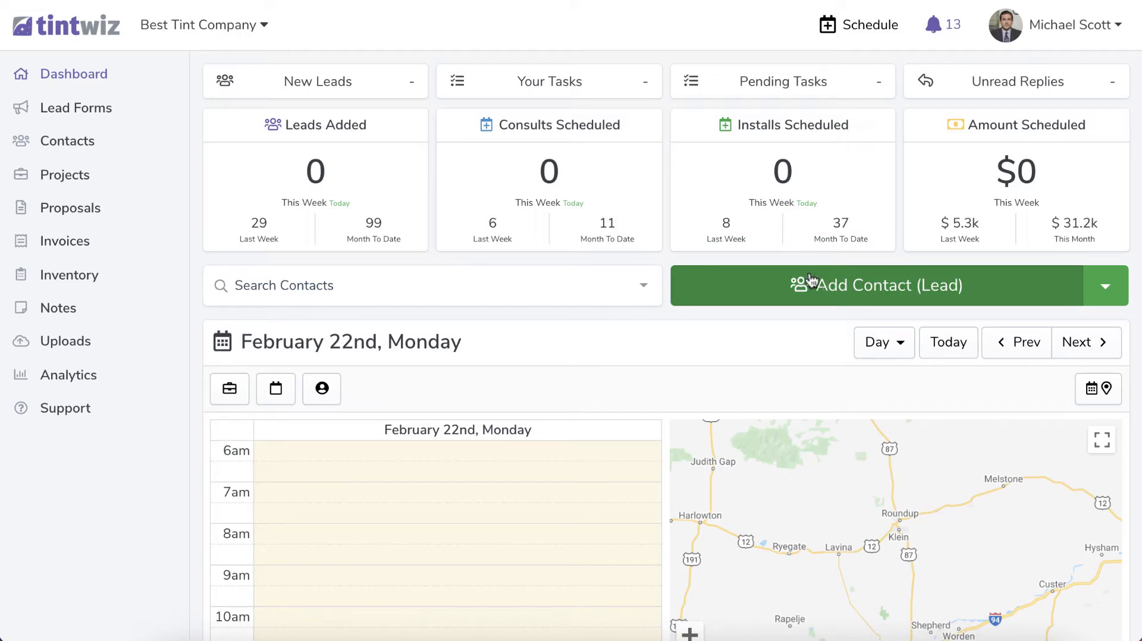
{"action": "mouse_move", "coordinate": [547, 307]}
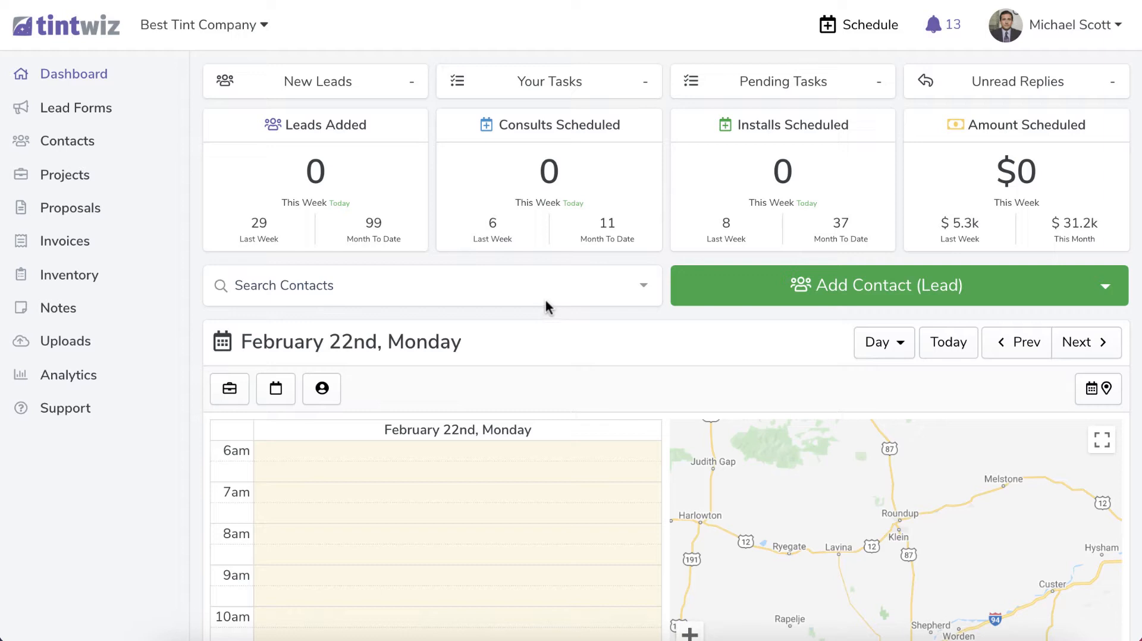
{"action": "mouse_move", "coordinate": [79, 125]}
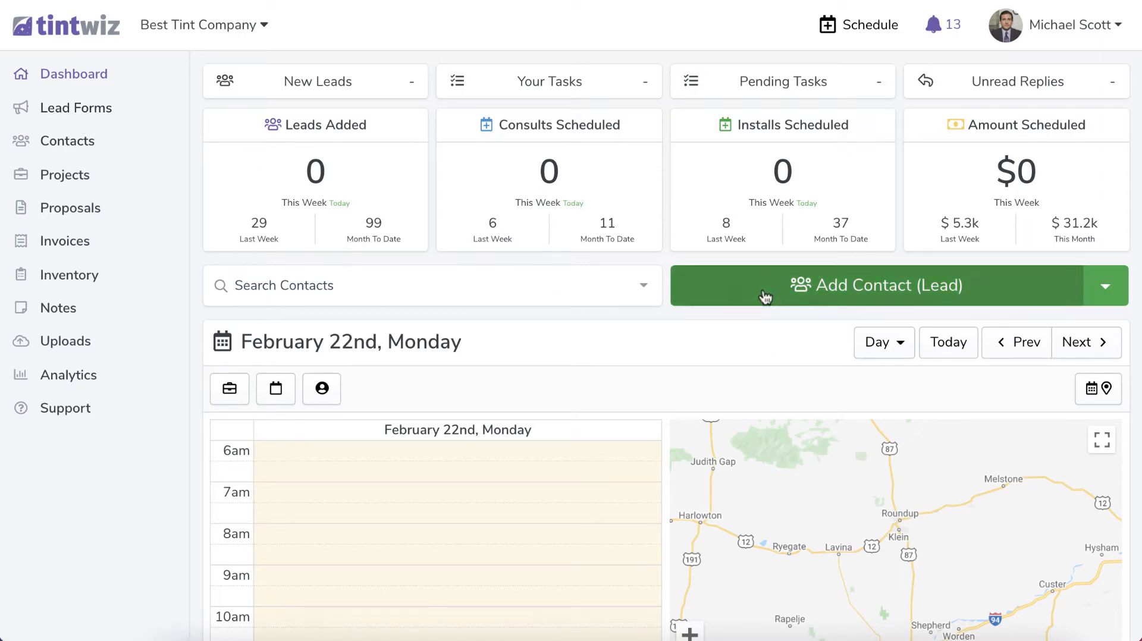
{"action": "left_click", "coordinate": [878, 285]}
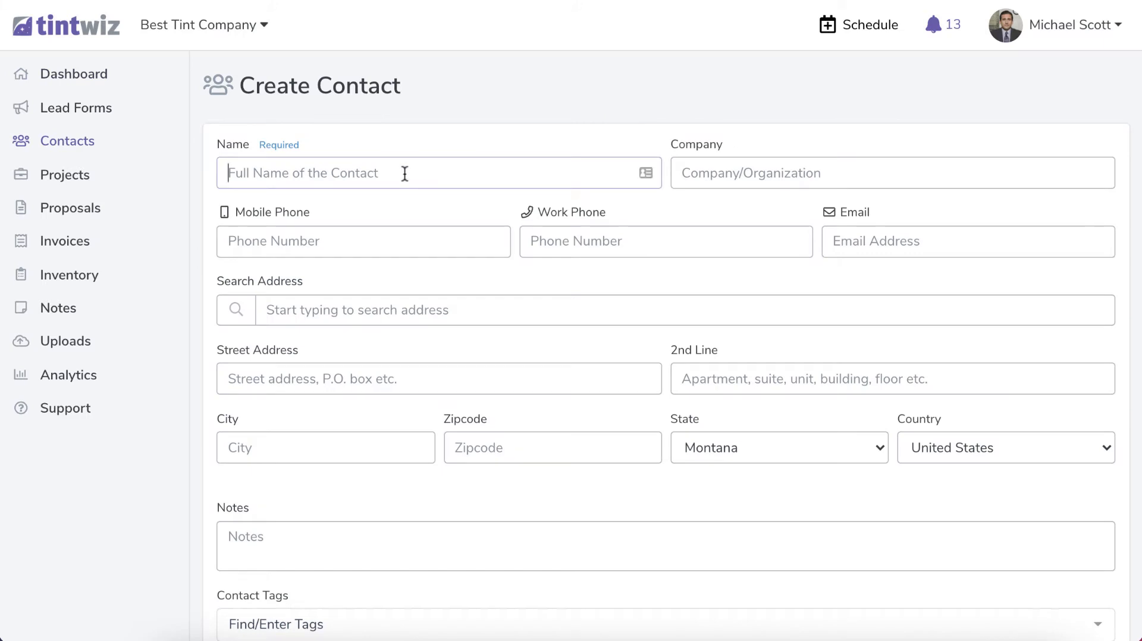
{"action": "type", "text": "Mary"}
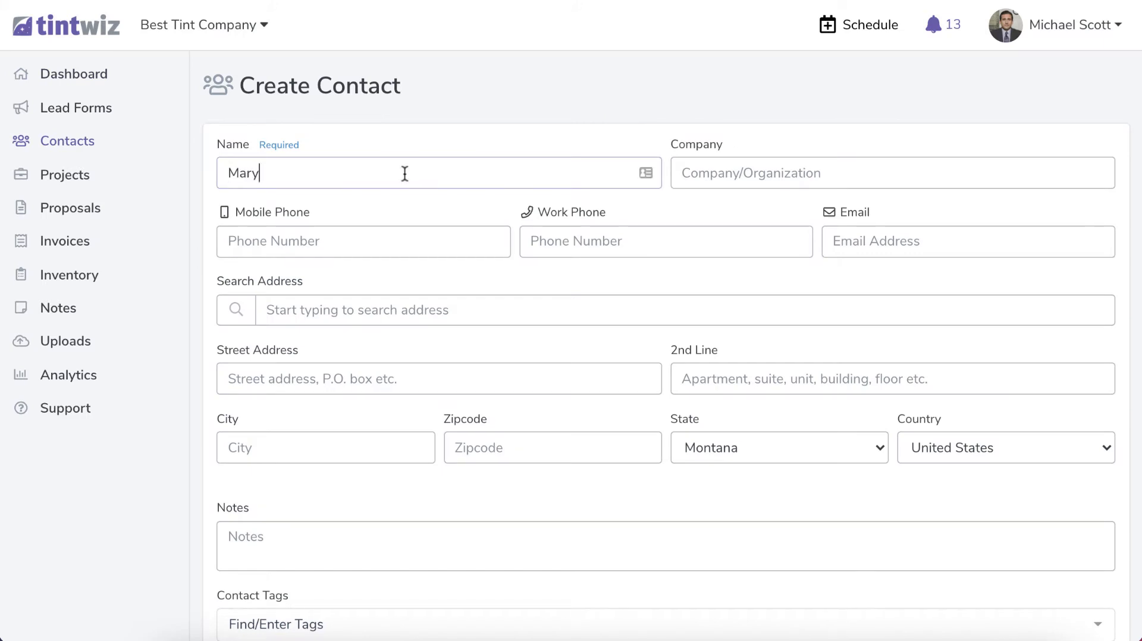
{"action": "type", "text": "333-333-3333"}
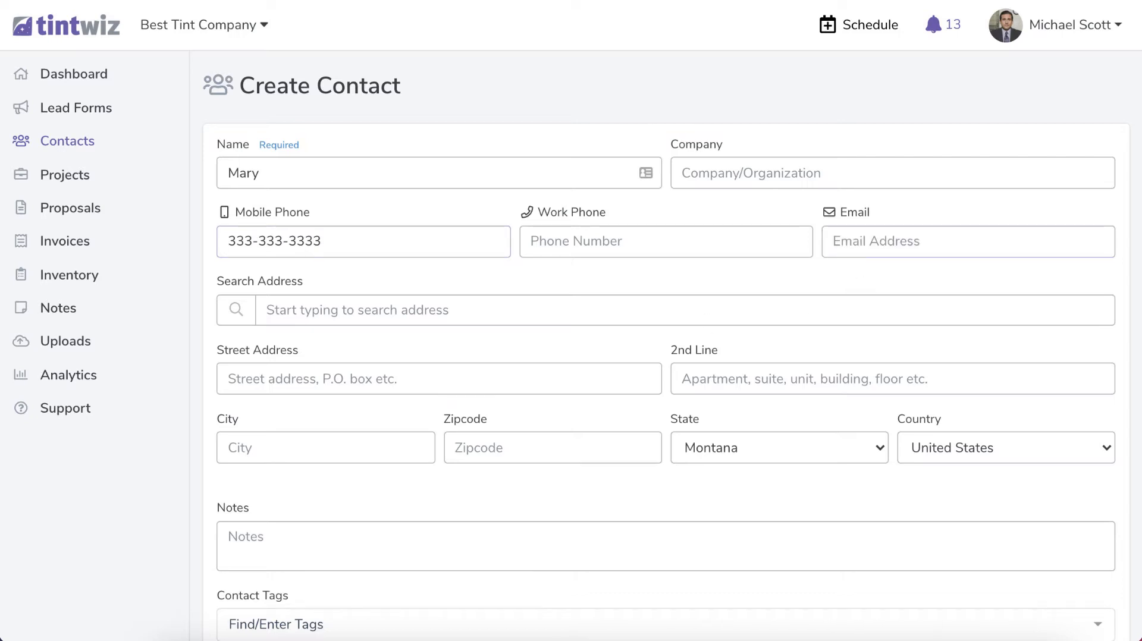
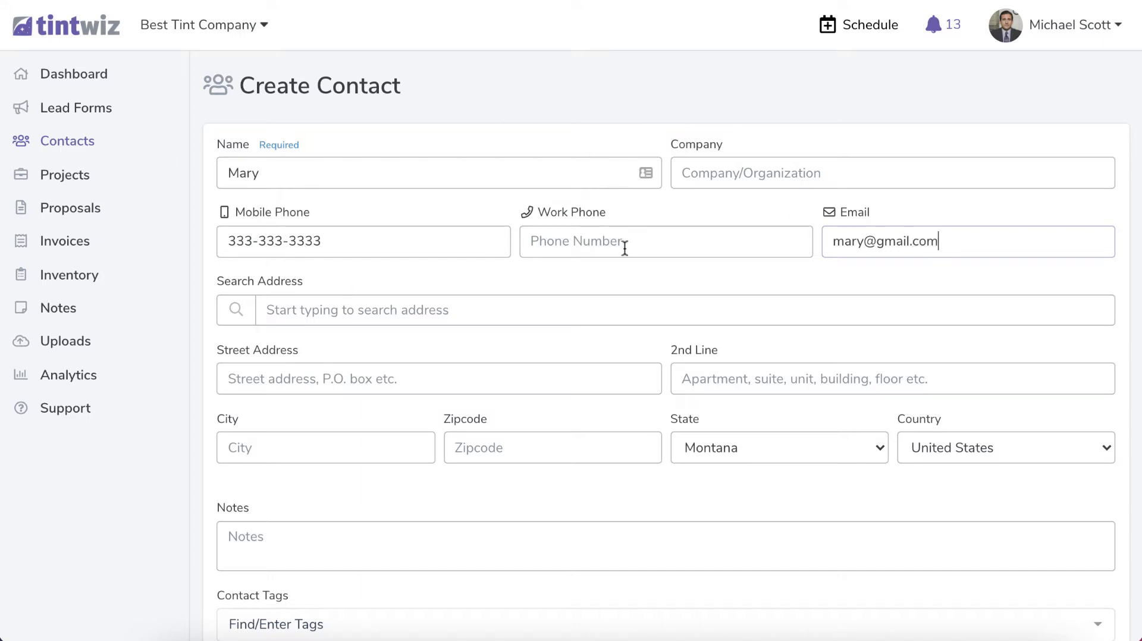
{"action": "mouse_move", "coordinate": [277, 237]}
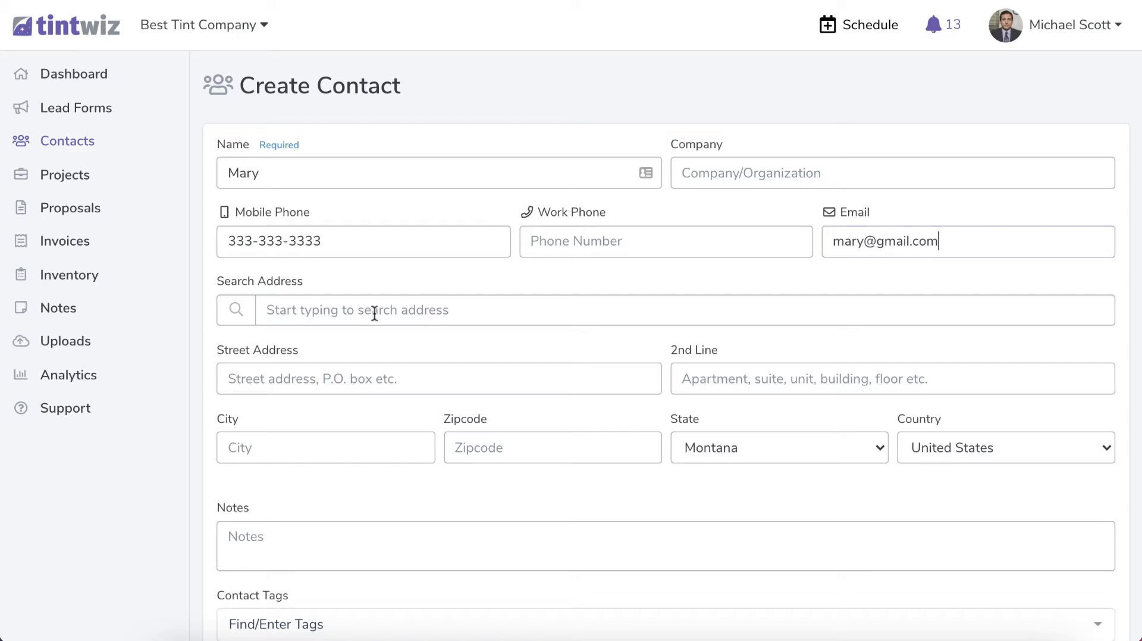
{"action": "type", "text": "3200"}
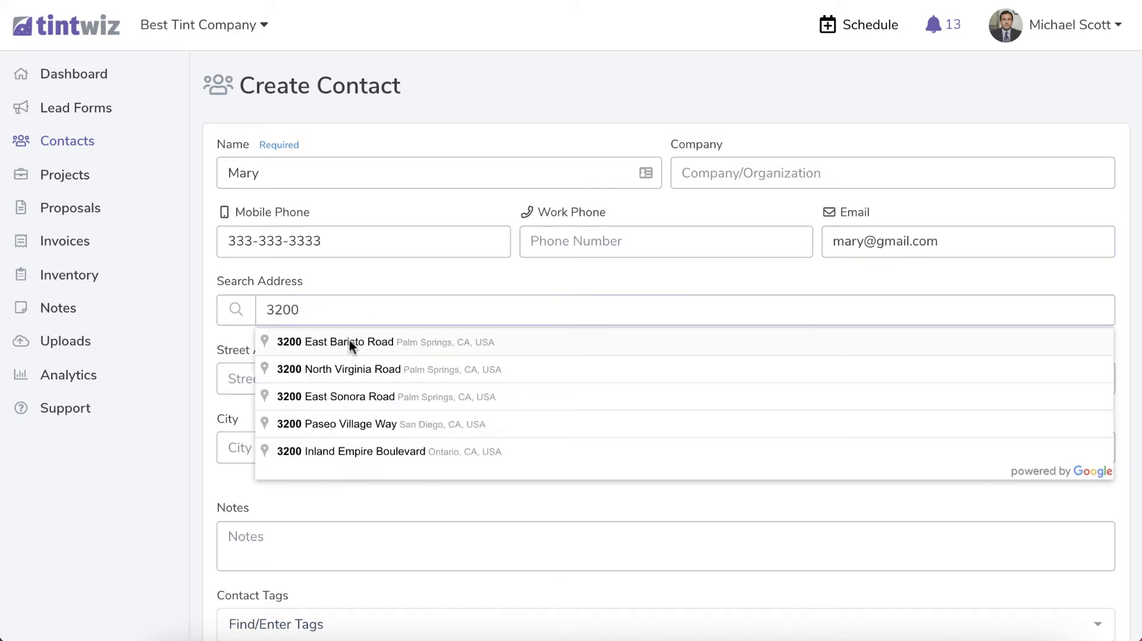
{"action": "left_click", "coordinate": [335, 342]}
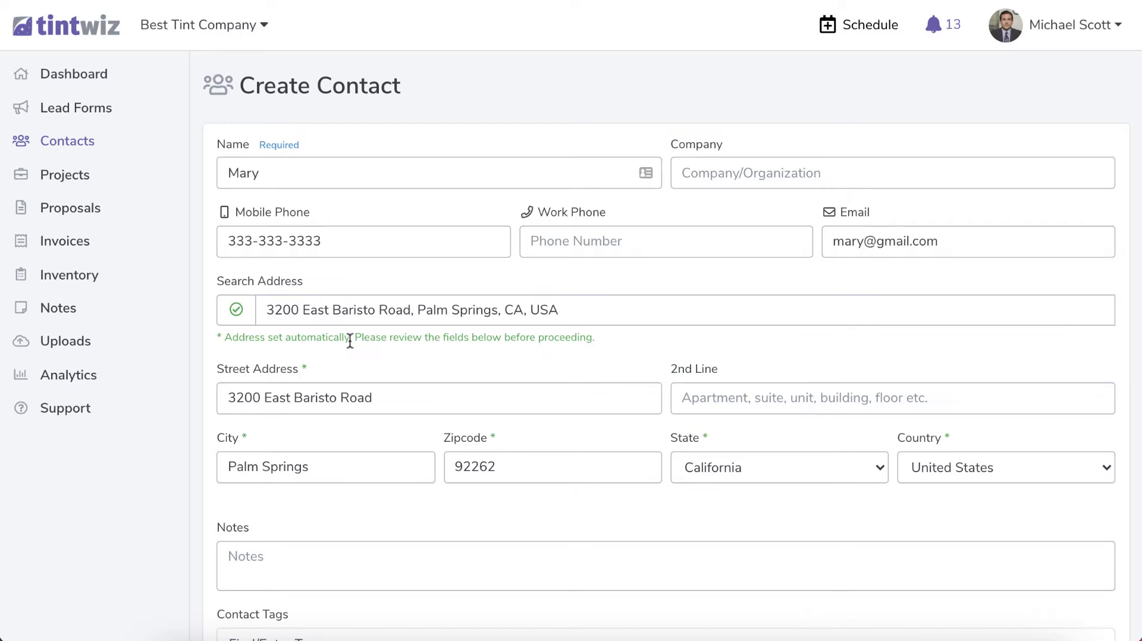
{"action": "scroll", "scroll_direction": "down", "scroll_amount": 3}
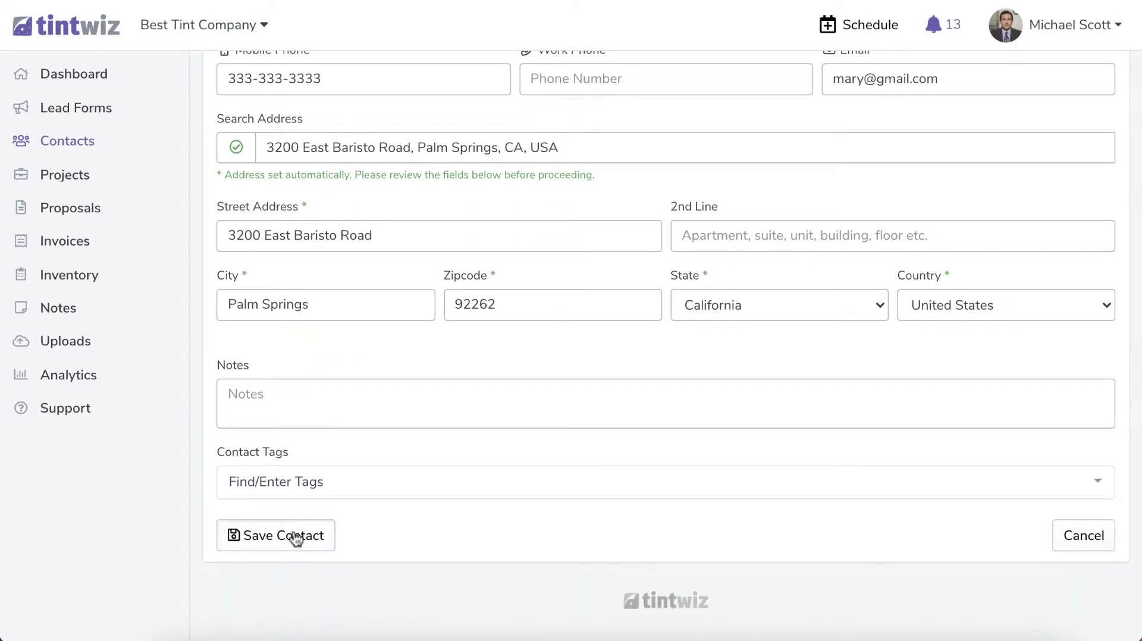
Step: Save Mary as a contact and review her page's phone, email and address
{"action": "left_click", "coordinate": [275, 535]}
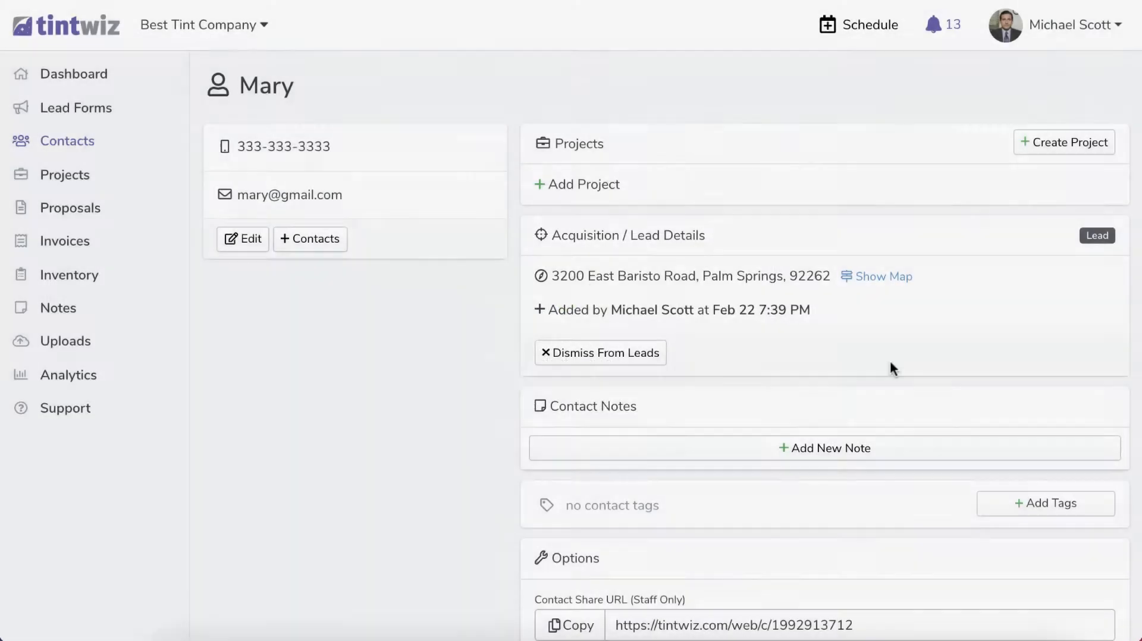
{"action": "mouse_move", "coordinate": [743, 228]}
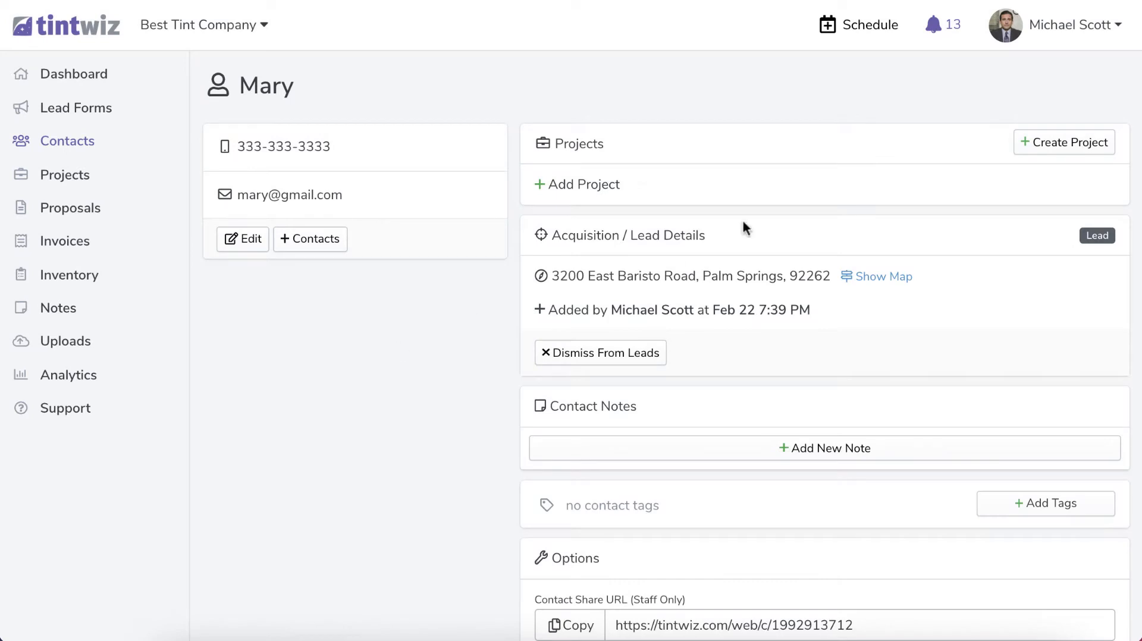
{"action": "double_click", "coordinate": [266, 85]}
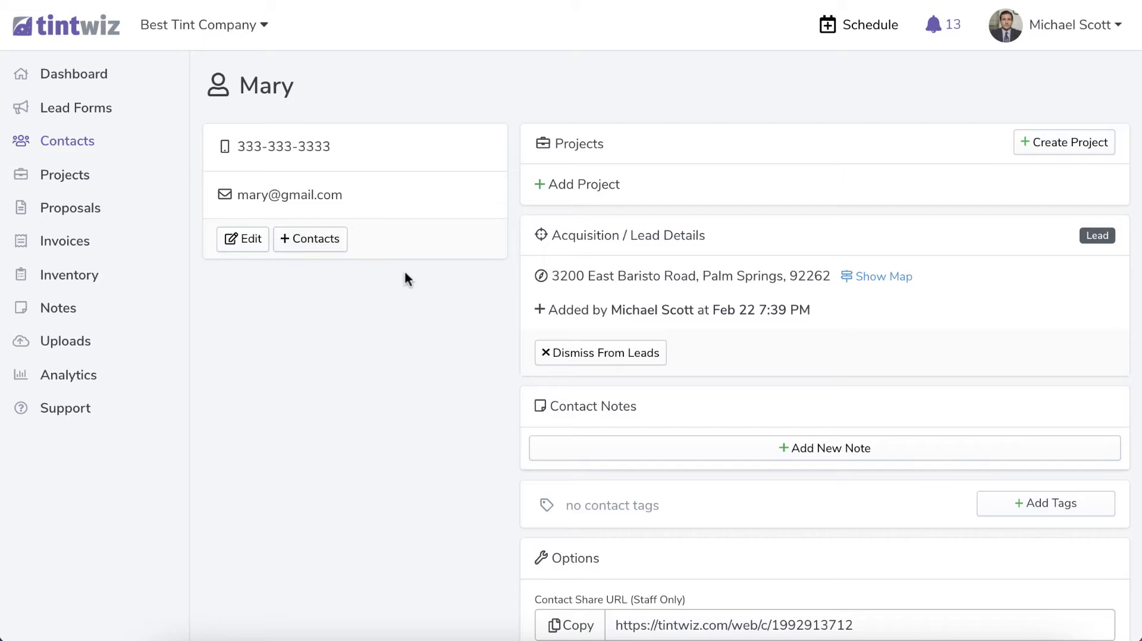
{"action": "double_click", "coordinate": [580, 143]}
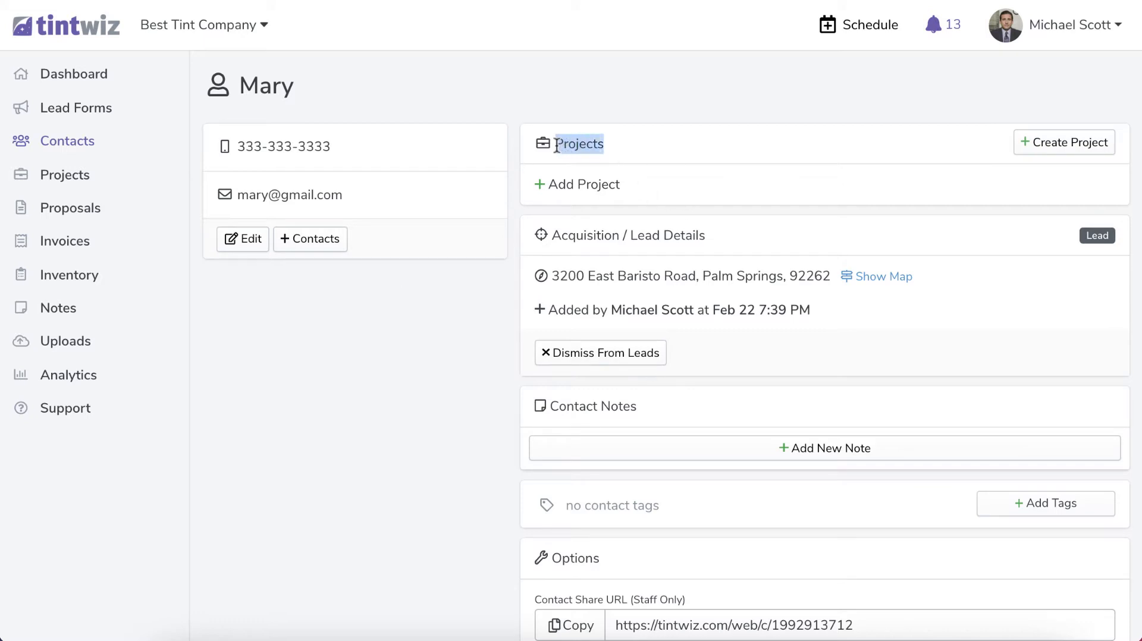
{"action": "mouse_move", "coordinate": [548, 216]}
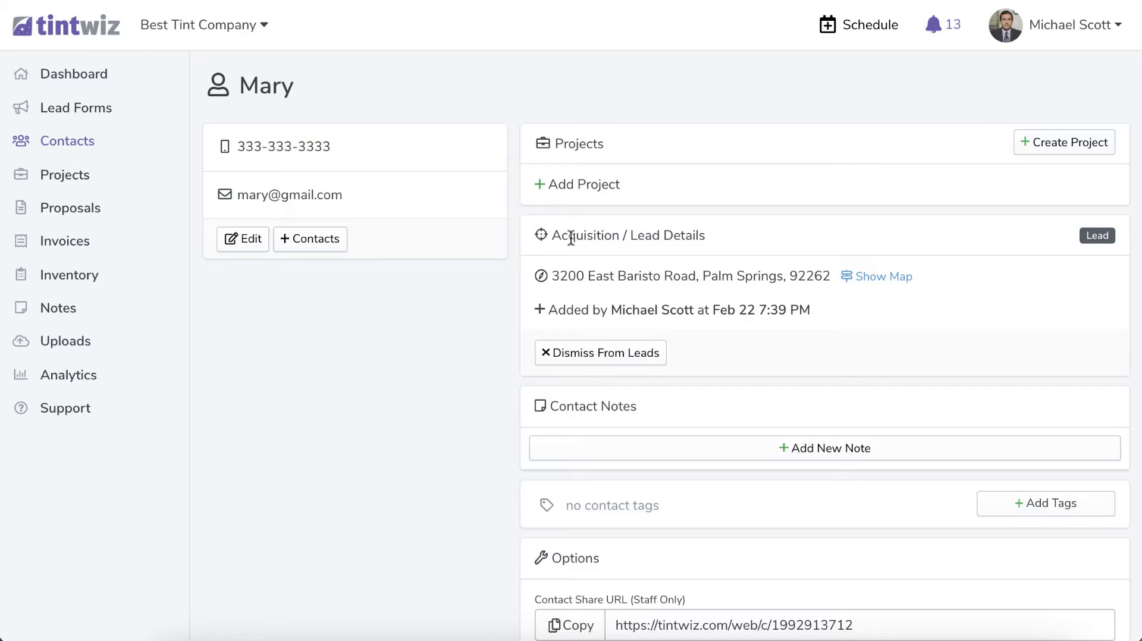
{"action": "mouse_move", "coordinate": [583, 184]}
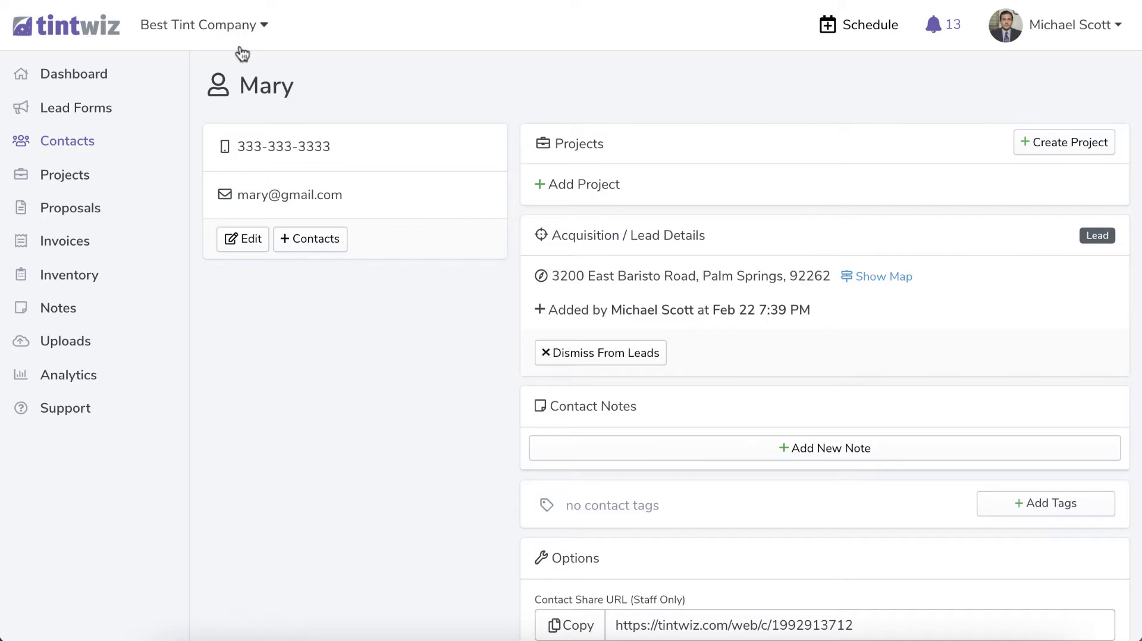
{"action": "mouse_move", "coordinate": [577, 184]}
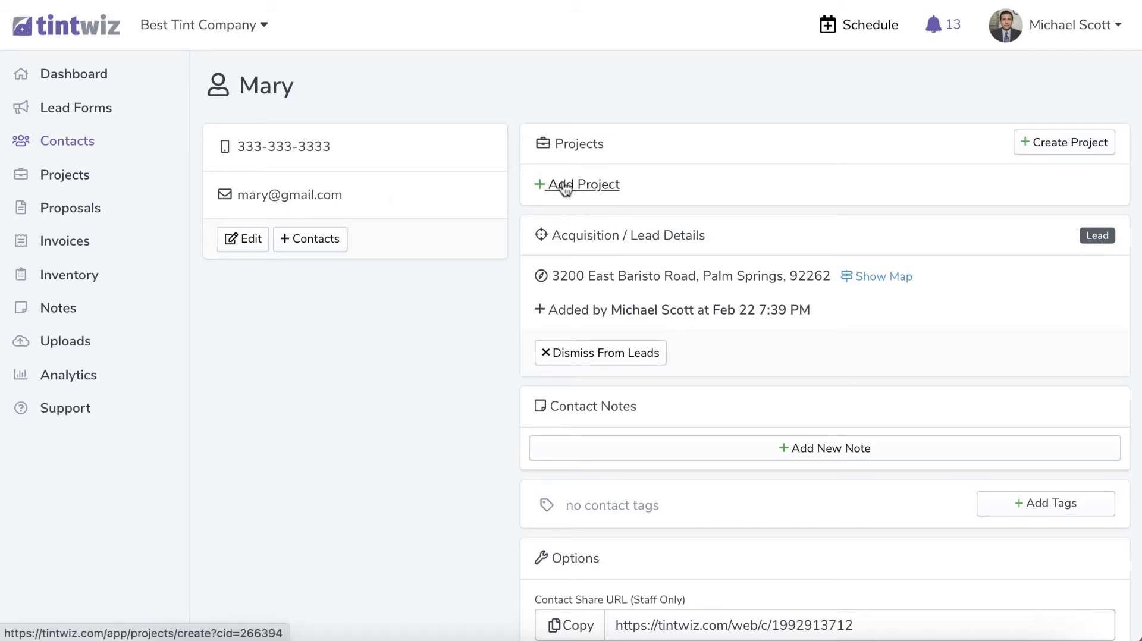
{"action": "left_click", "coordinate": [577, 184]}
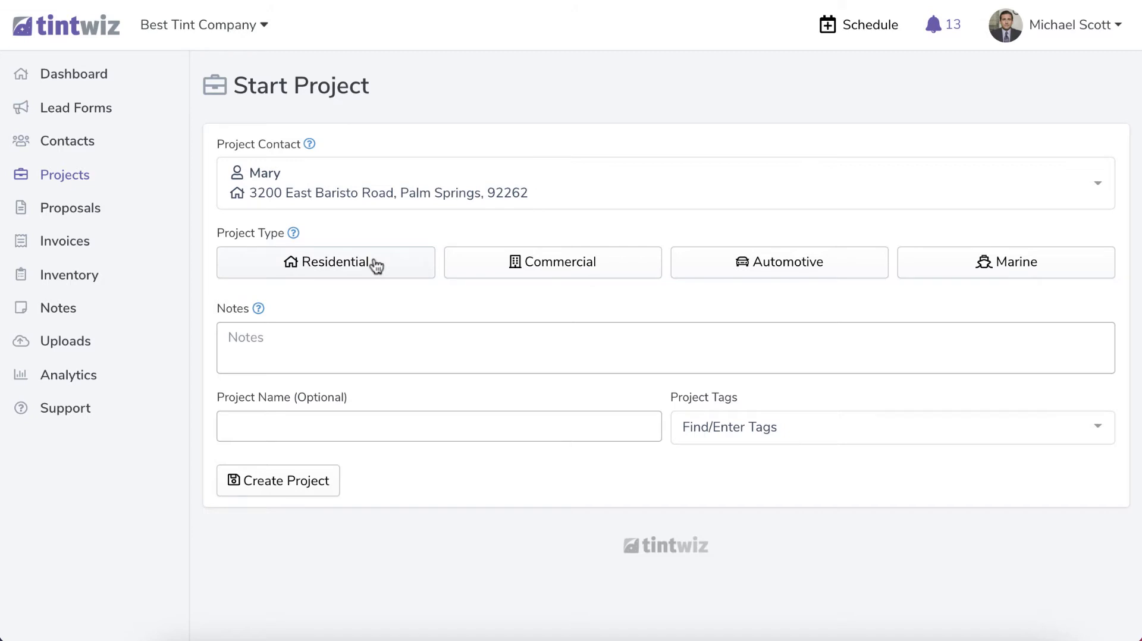
{"action": "left_click", "coordinate": [325, 263]}
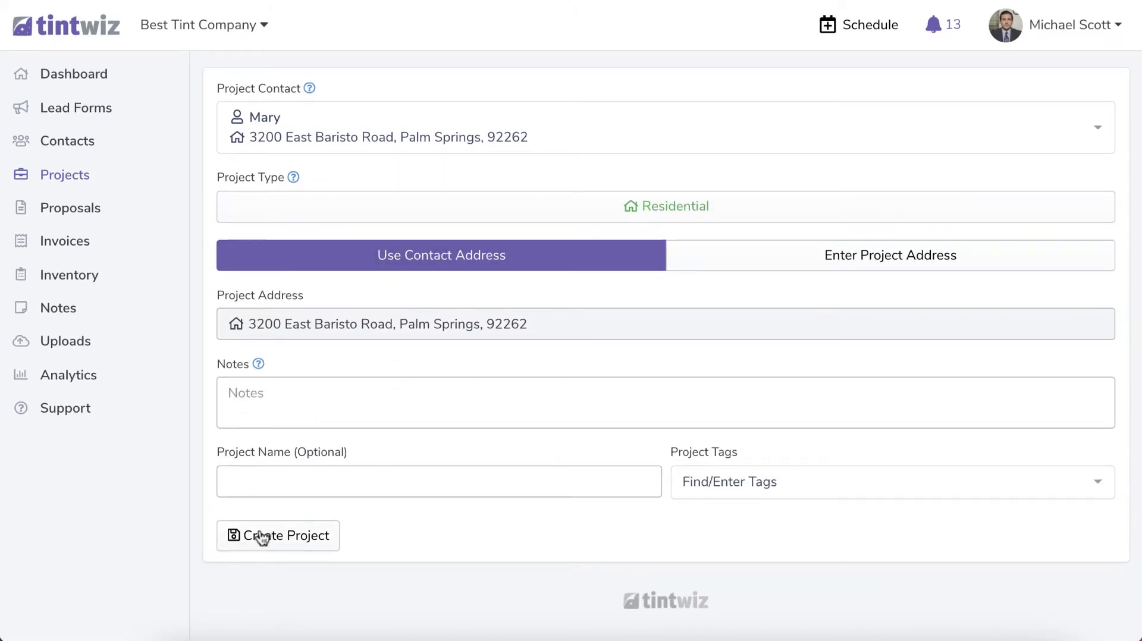
{"action": "left_click", "coordinate": [277, 536]}
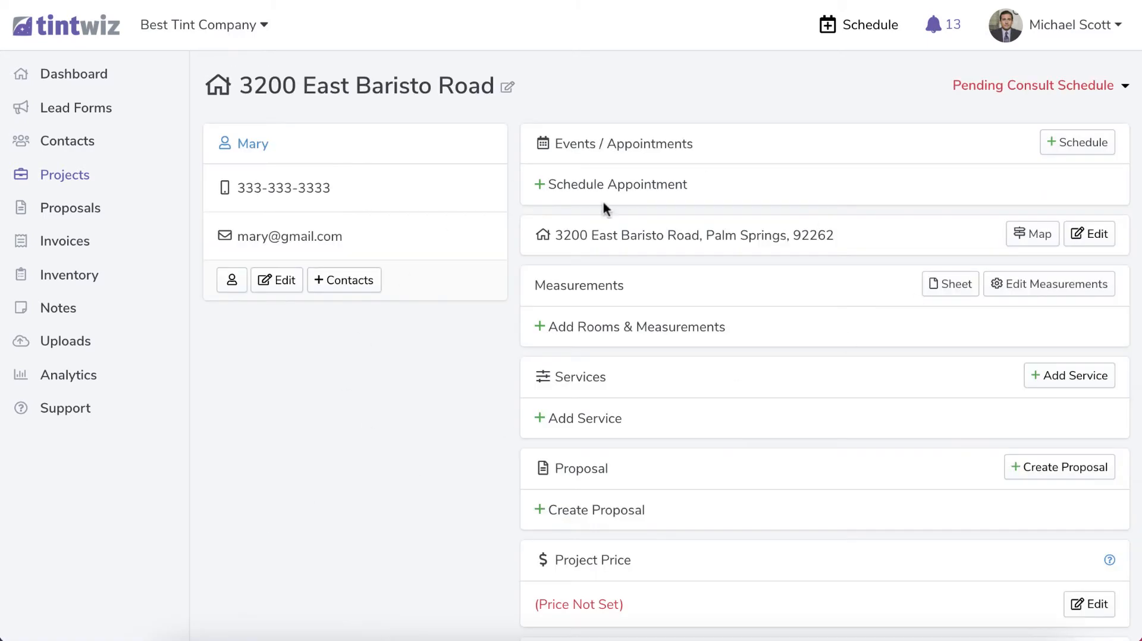
{"action": "double_click", "coordinate": [267, 85]}
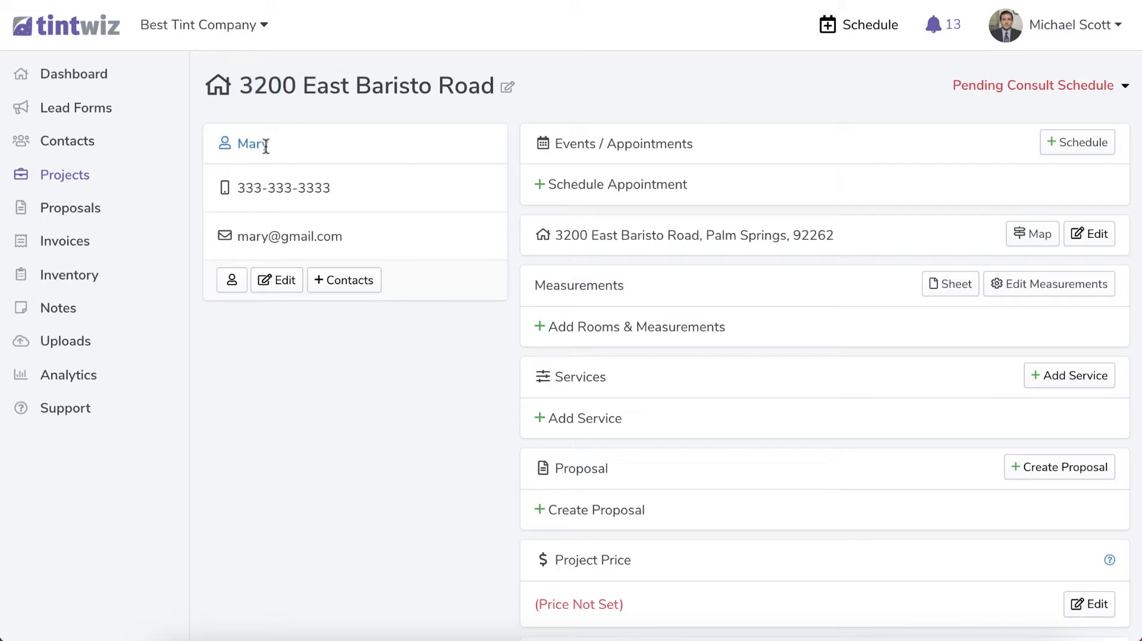
{"action": "mouse_move", "coordinate": [287, 359]}
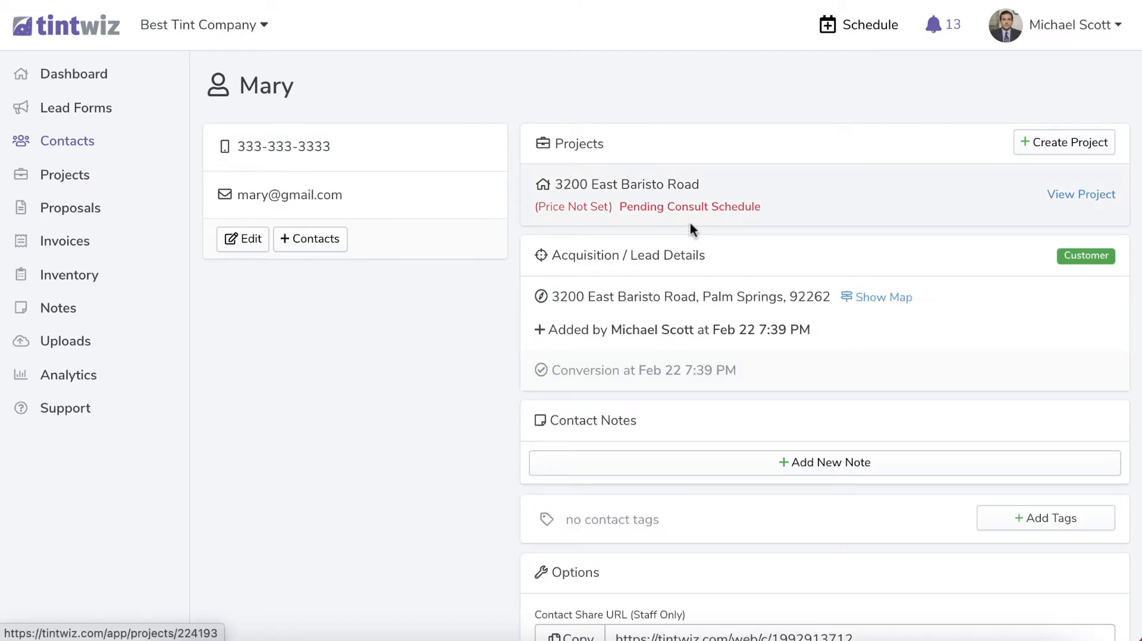
{"action": "mouse_move", "coordinate": [740, 205]}
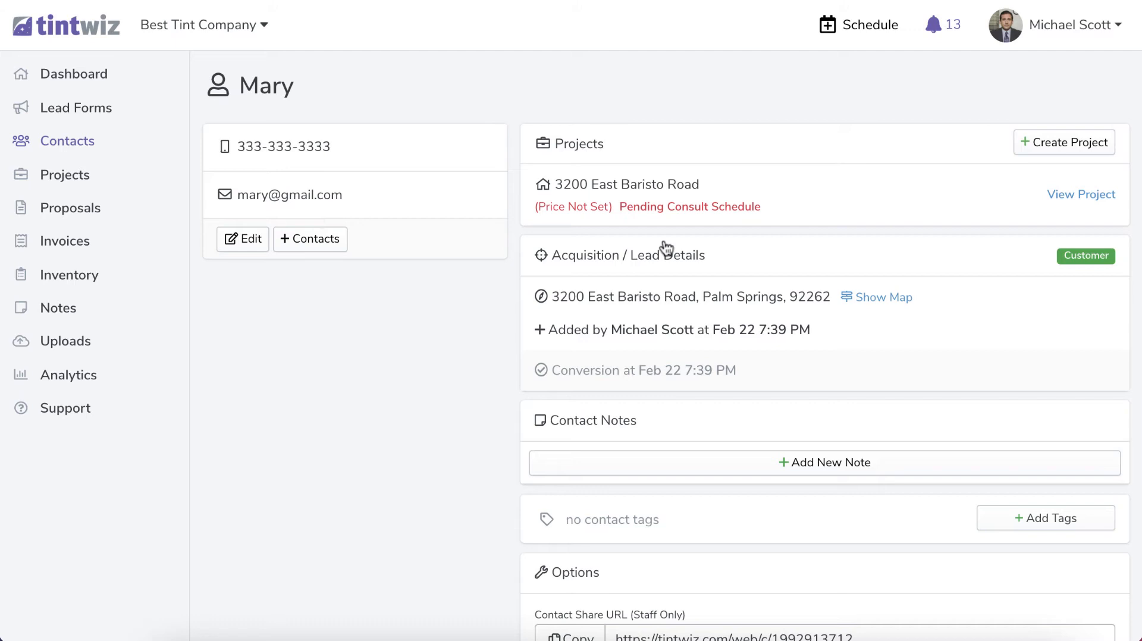
{"action": "mouse_move", "coordinate": [712, 220]}
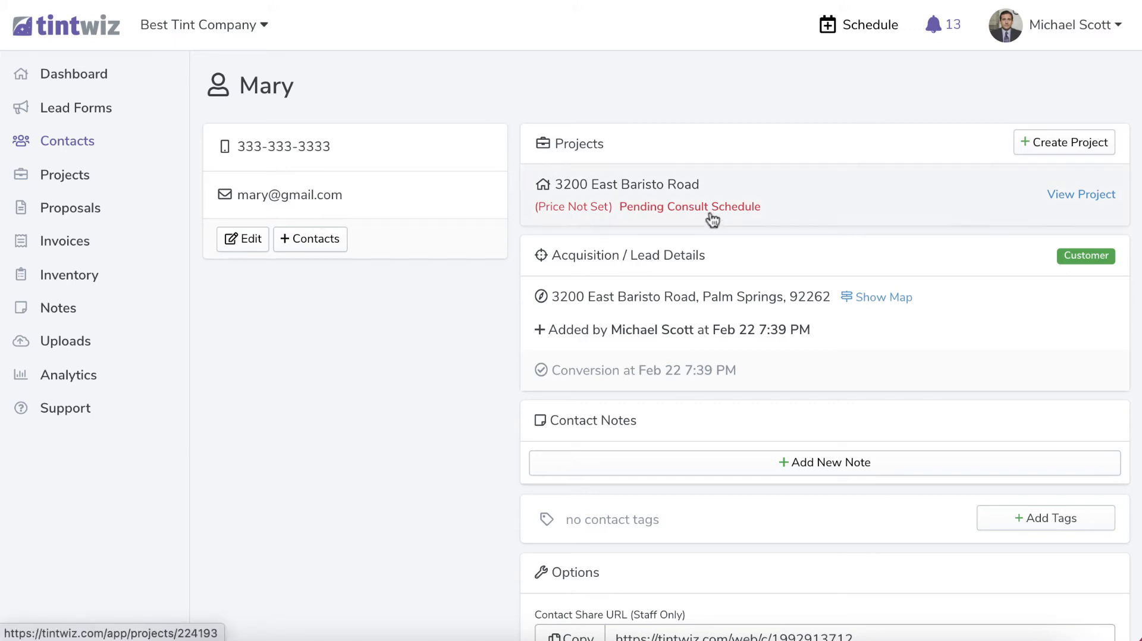
{"action": "mouse_move", "coordinate": [690, 182]}
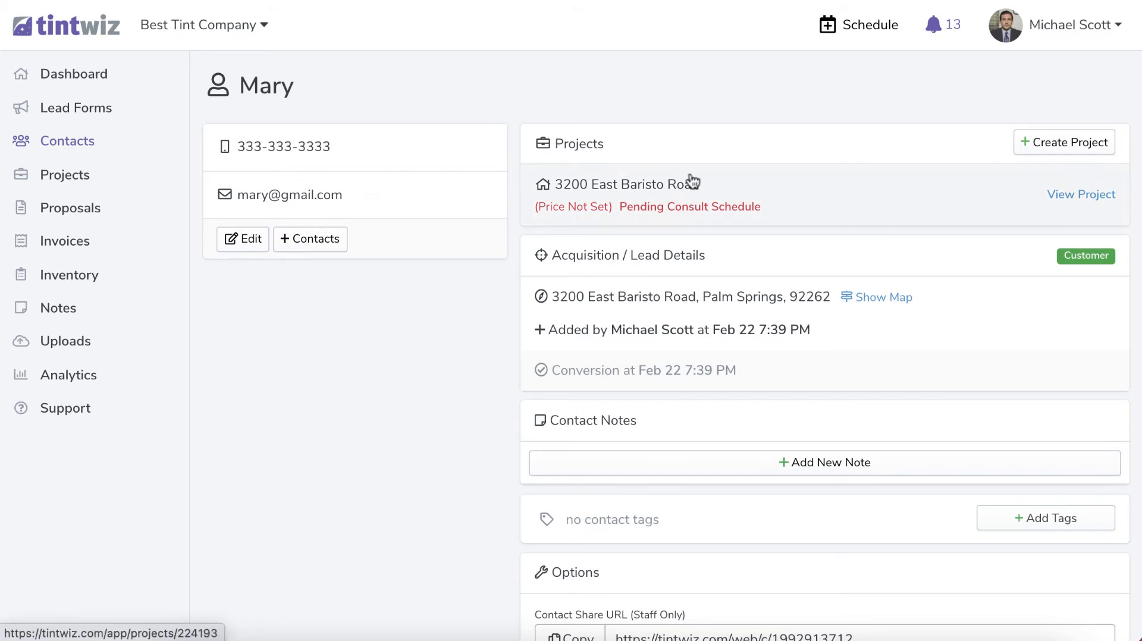
{"action": "mouse_move", "coordinate": [759, 199]}
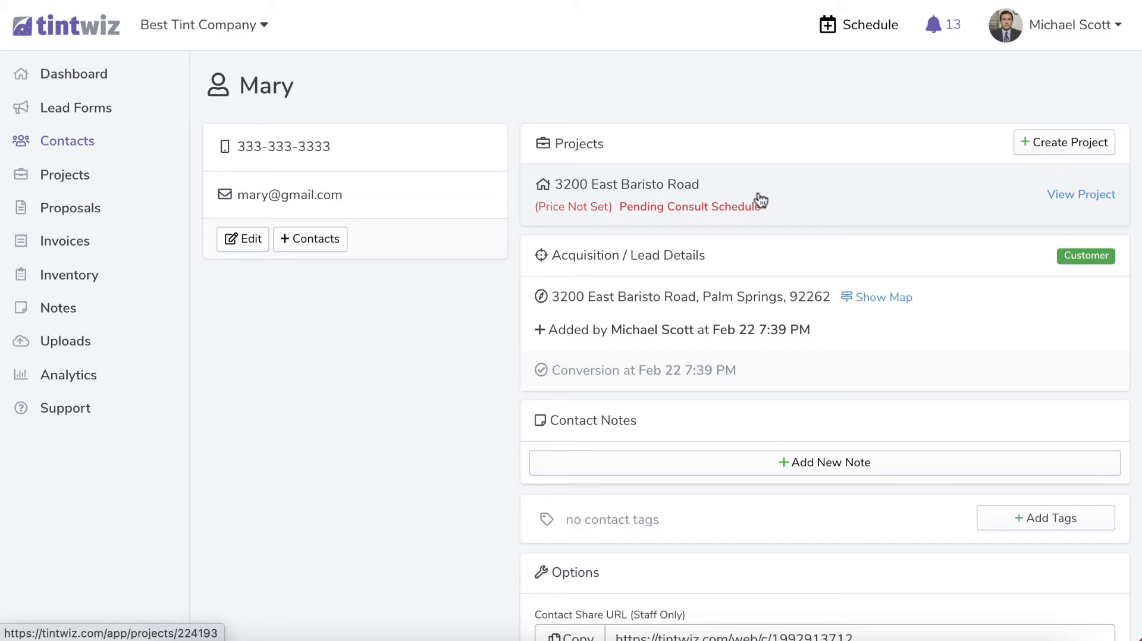
{"action": "mouse_move", "coordinate": [757, 198]}
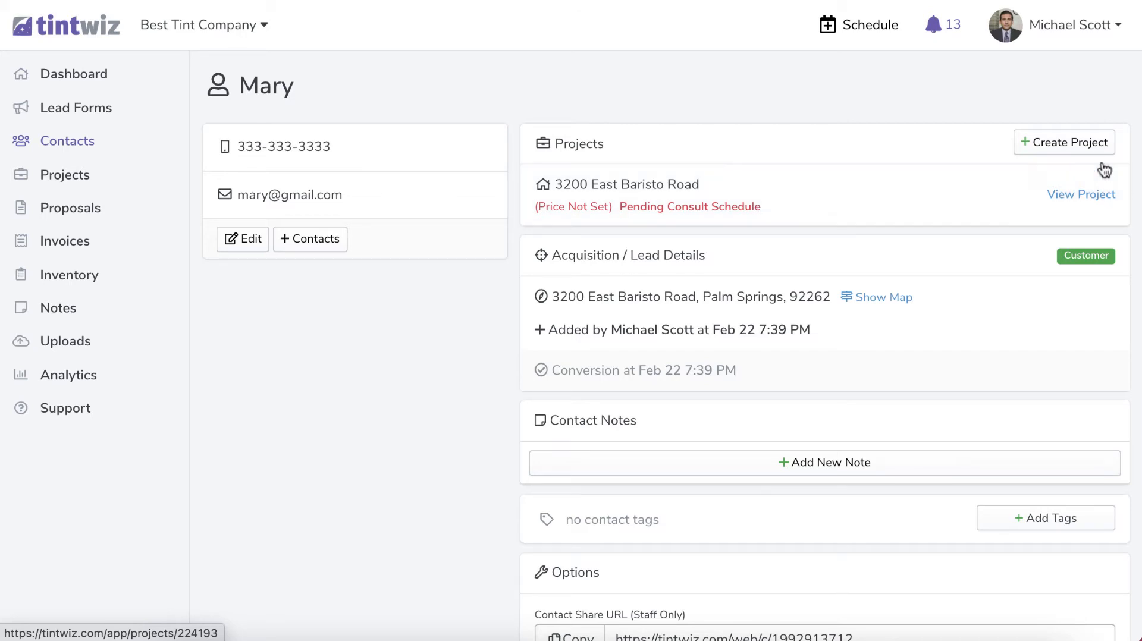
Step: Create an automotive project for Mary's blue 2021 Tesla Model 3
{"action": "left_click", "coordinate": [1064, 142]}
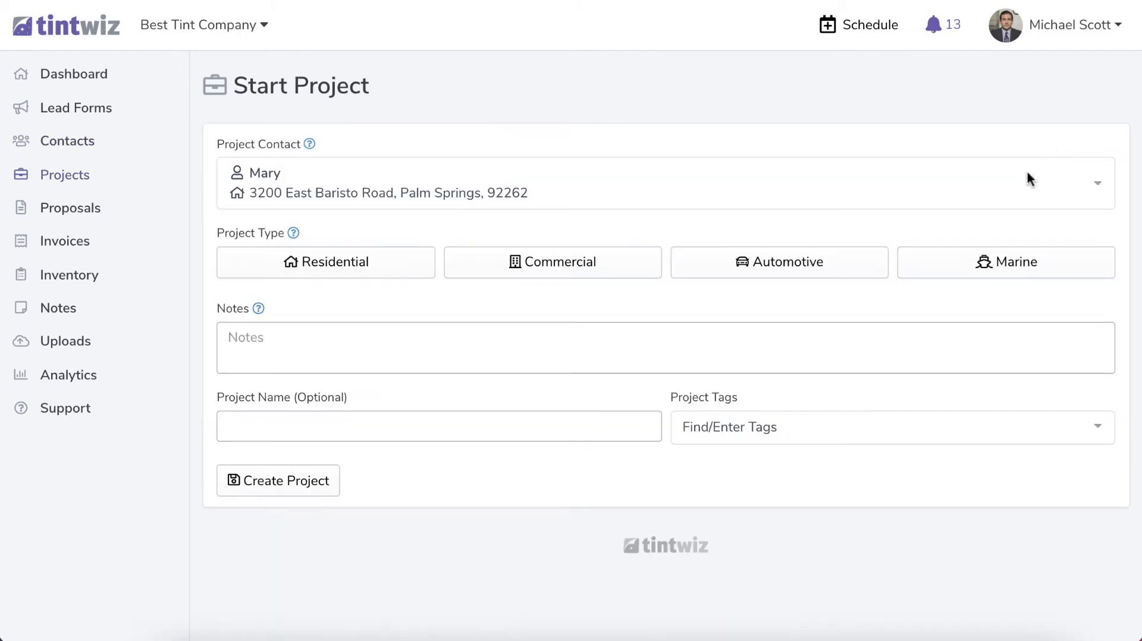
{"action": "left_click", "coordinate": [778, 263]}
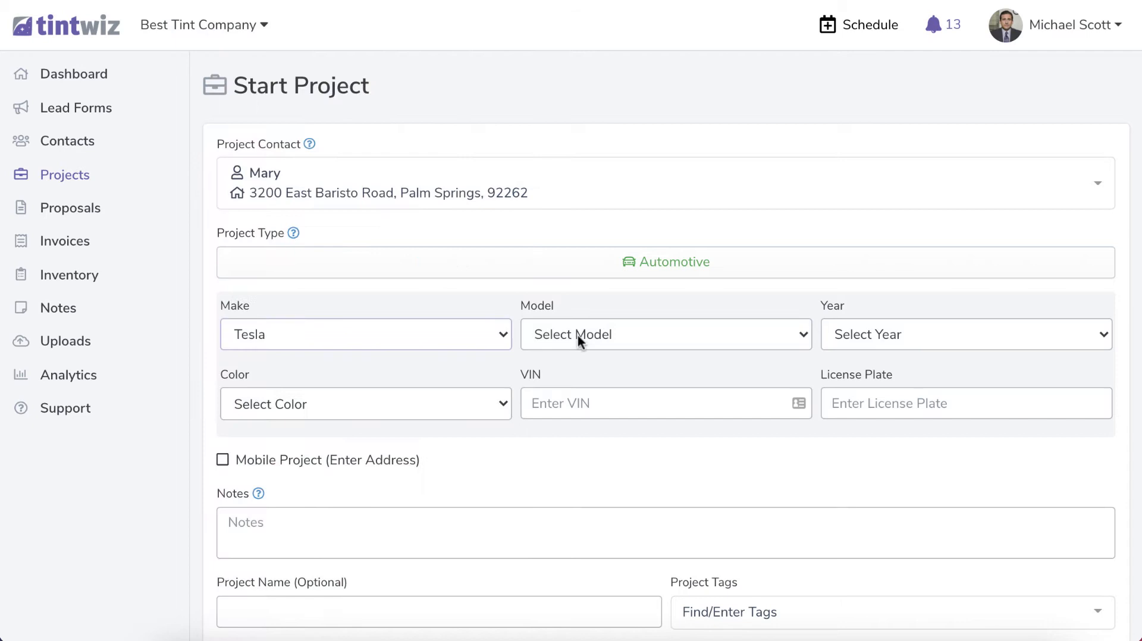
{"action": "left_click", "coordinate": [961, 334]}
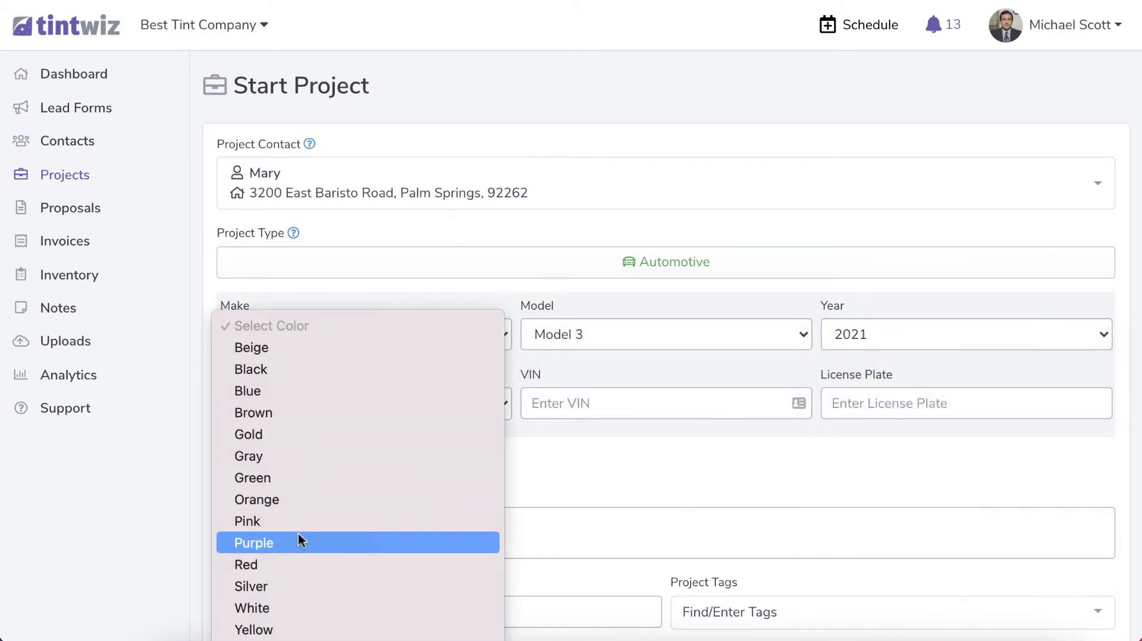
{"action": "mouse_move", "coordinate": [280, 375]}
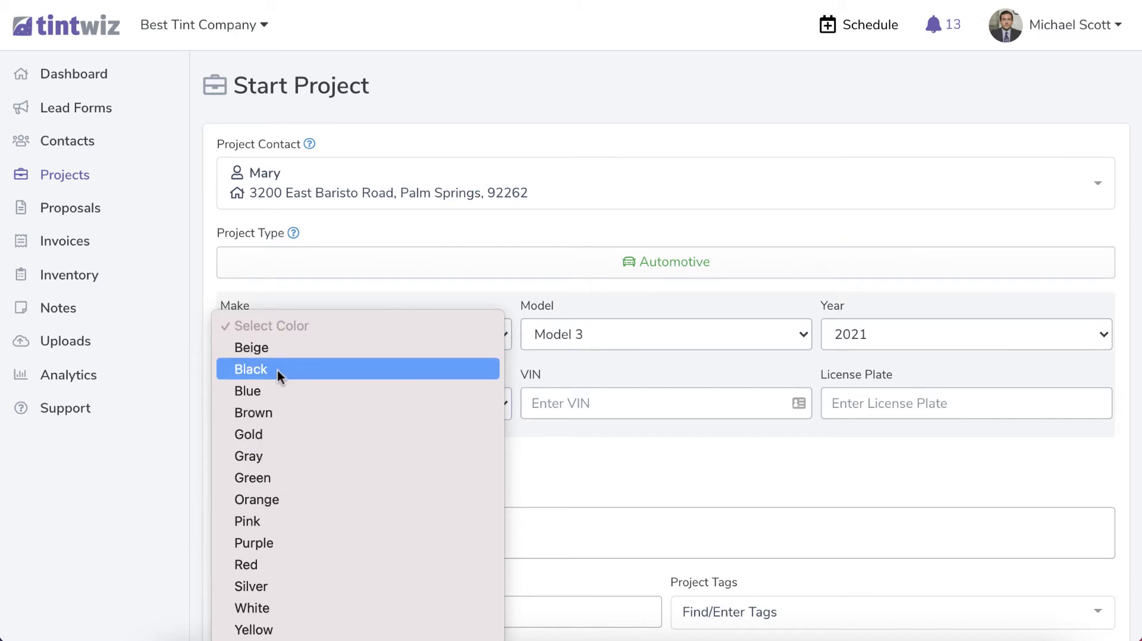
{"action": "left_click", "coordinate": [247, 391]}
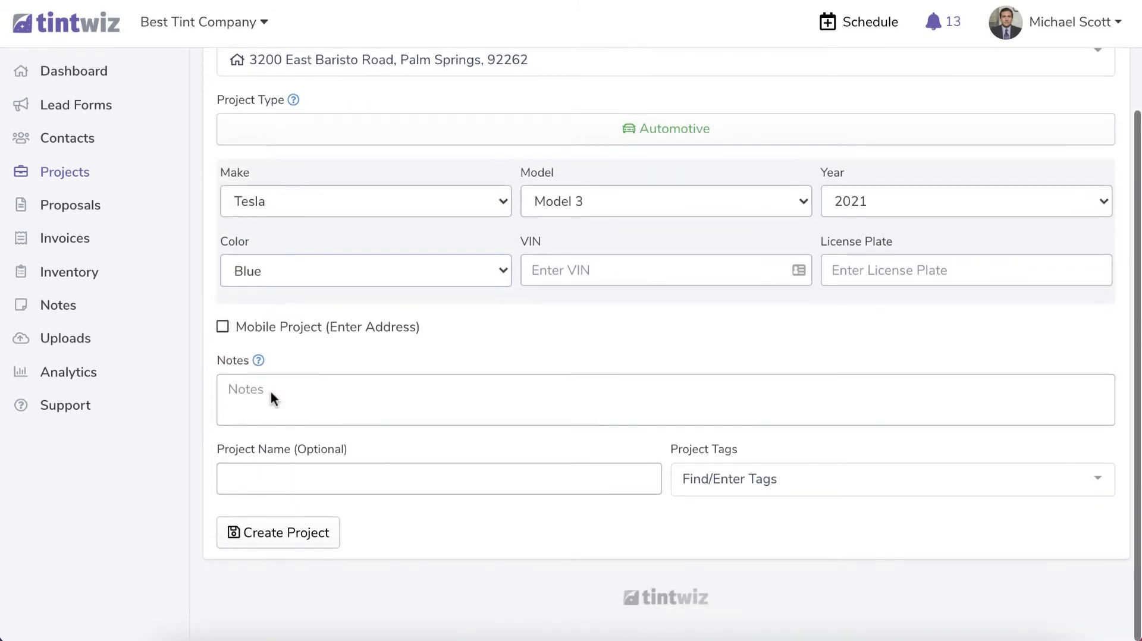
{"action": "left_click", "coordinate": [277, 533]}
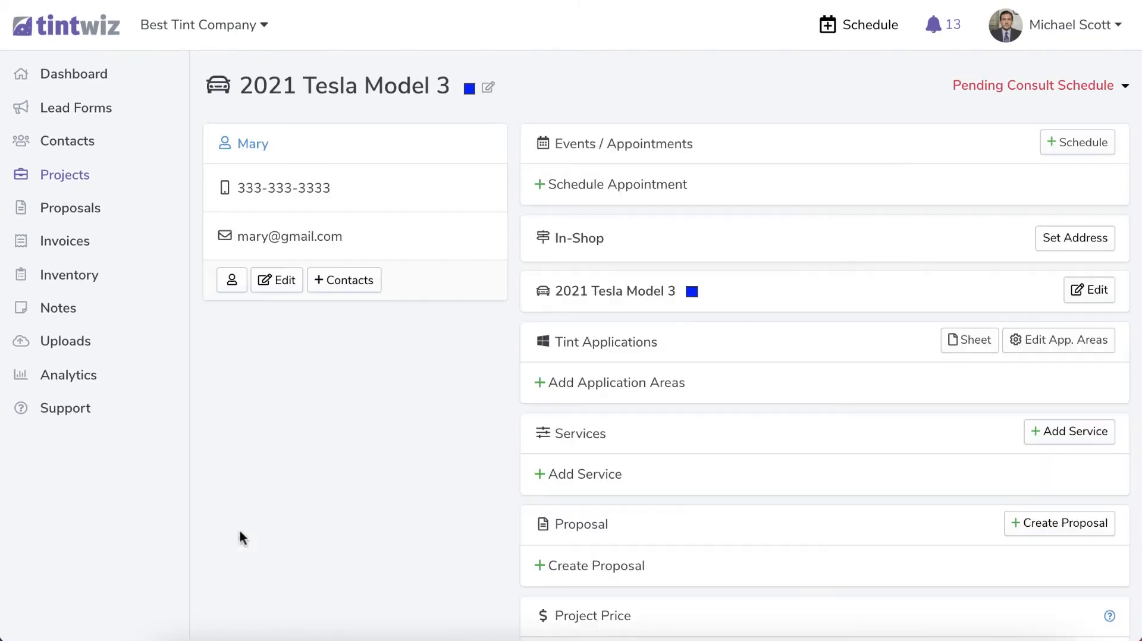
{"action": "mouse_move", "coordinate": [810, 80]}
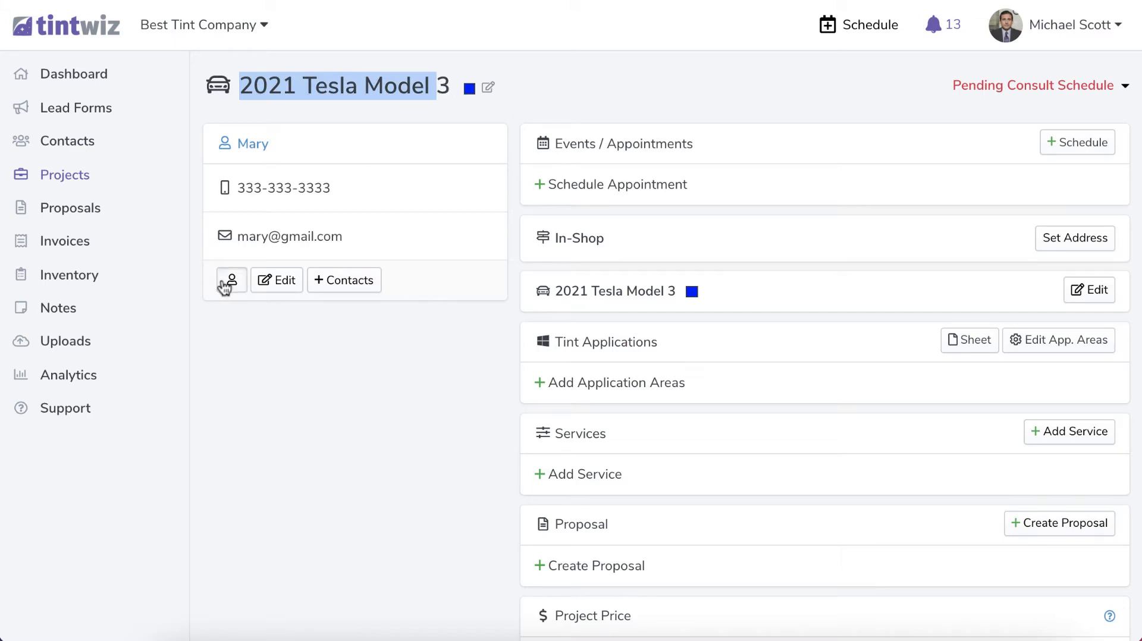
Step: Return to Mary's contact page listing the Tesla and address projects
{"action": "left_click", "coordinate": [231, 280]}
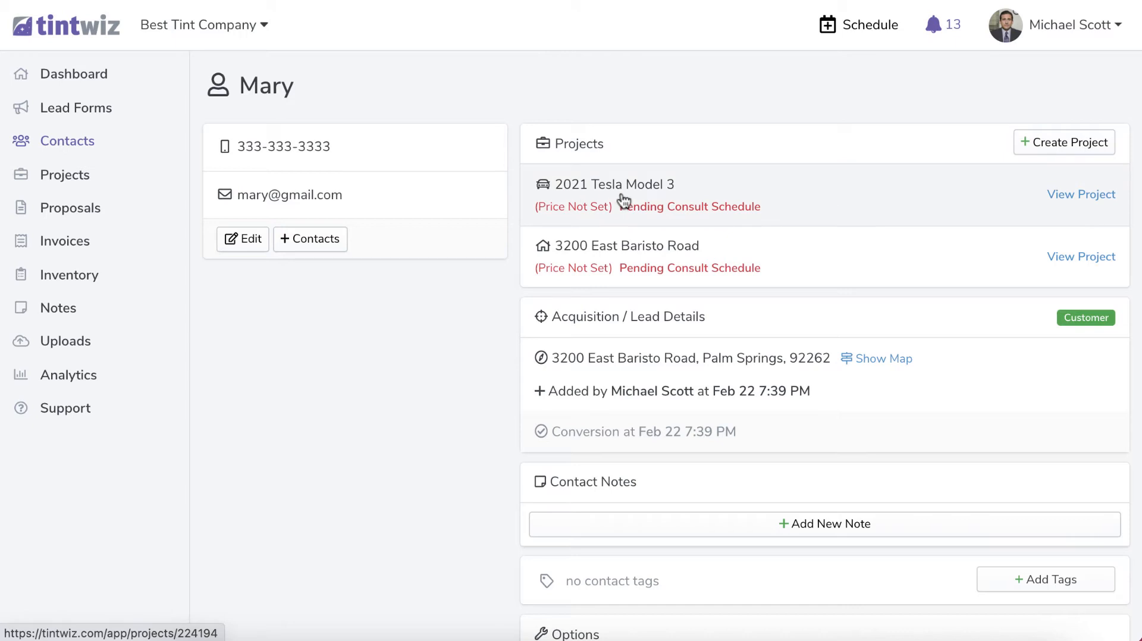
{"action": "mouse_move", "coordinate": [578, 261]}
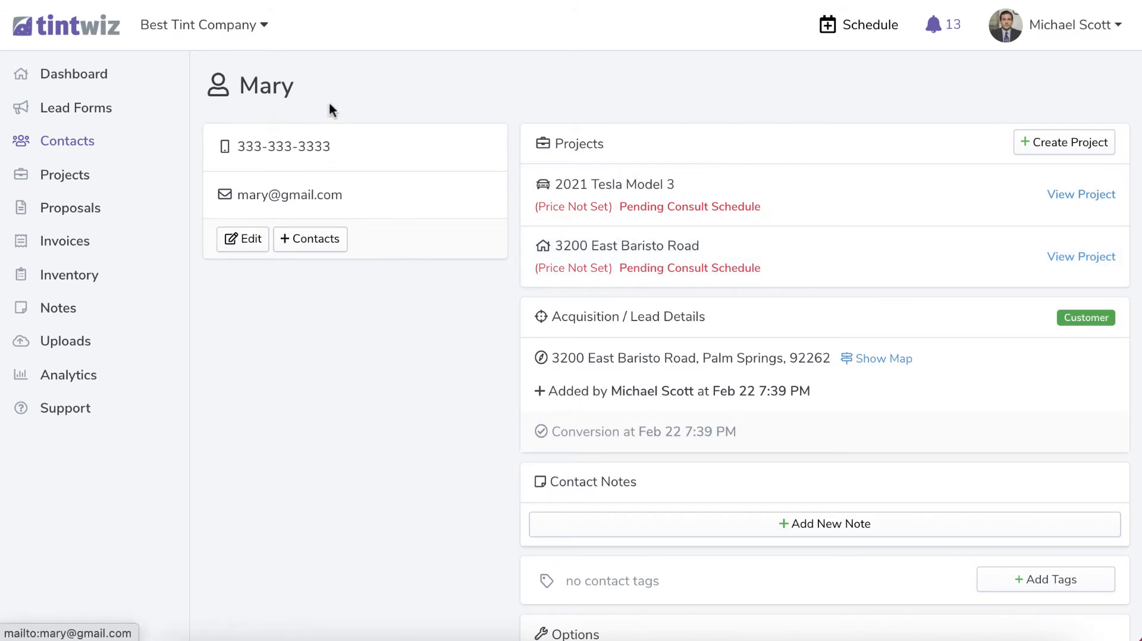
{"action": "mouse_move", "coordinate": [610, 185]}
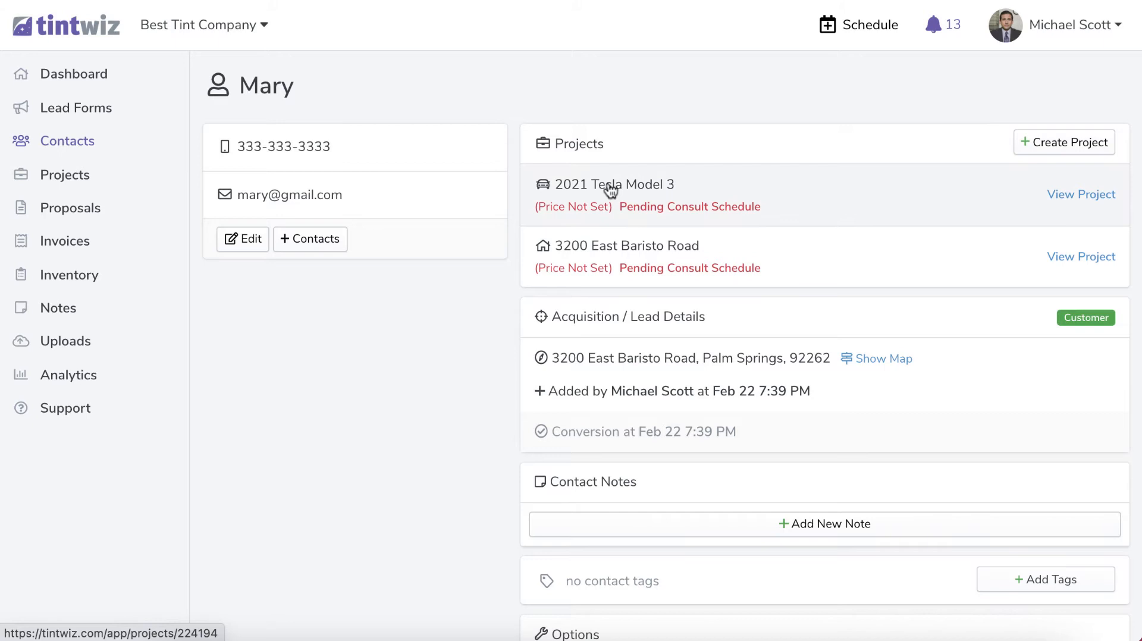
Step: Open the 2021 Tesla Model 3 project and scroll to its empty Proposal panel
{"action": "left_click", "coordinate": [613, 184]}
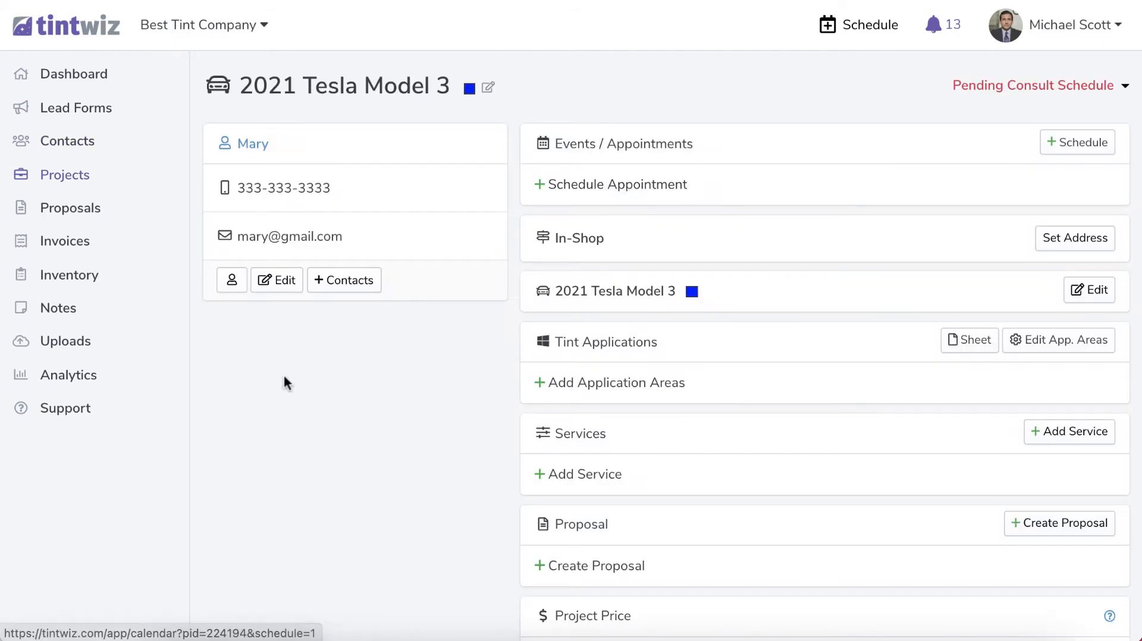
{"action": "scroll", "scroll_direction": "down", "scroll_amount": 3}
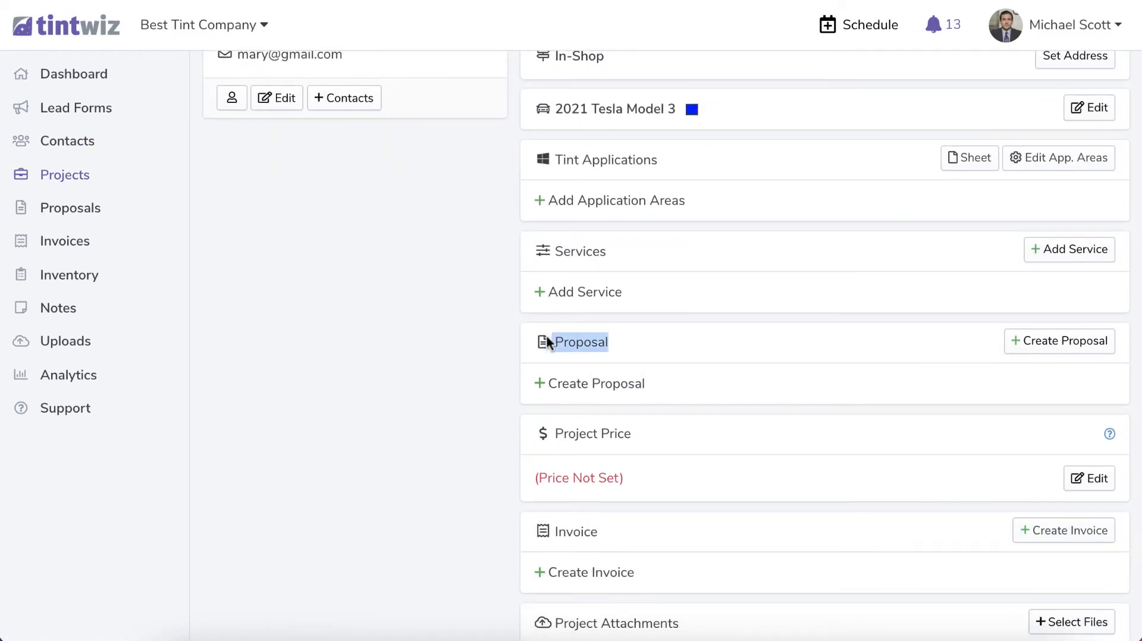
{"action": "scroll", "scroll_direction": "down", "scroll_amount": 3}
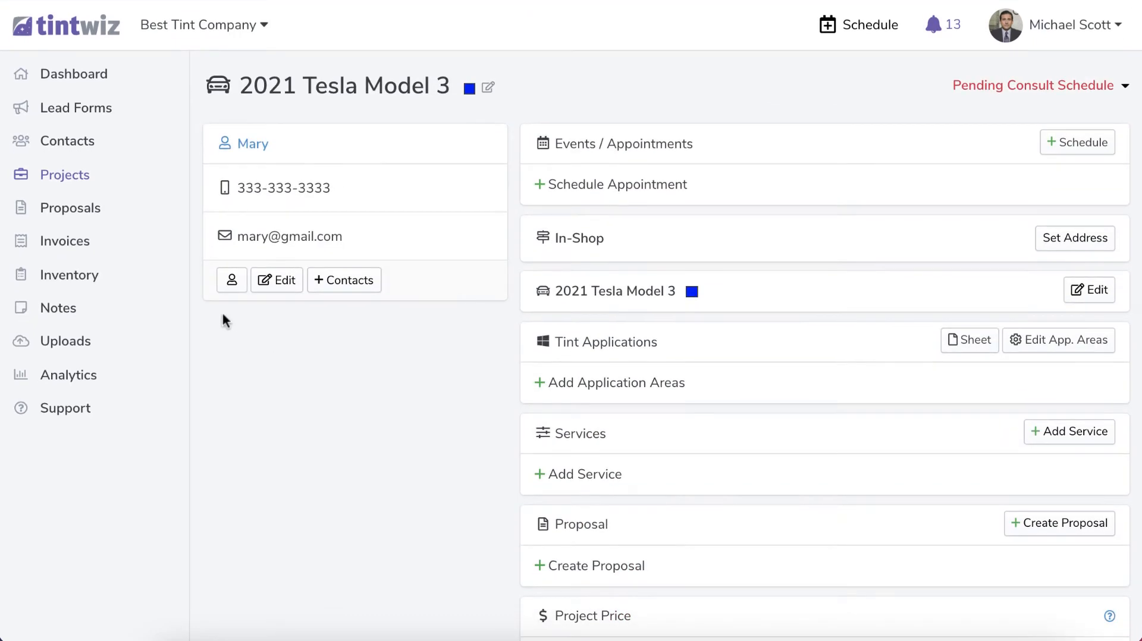
{"action": "left_click", "coordinate": [253, 143]}
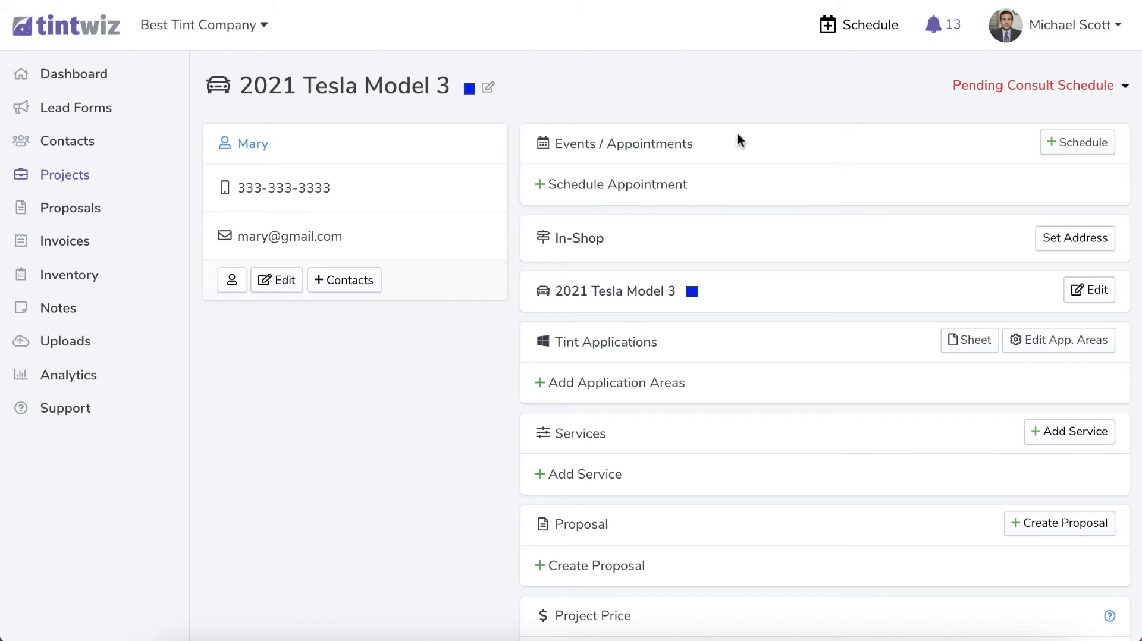
{"action": "scroll", "scroll_direction": "down", "scroll_amount": 3}
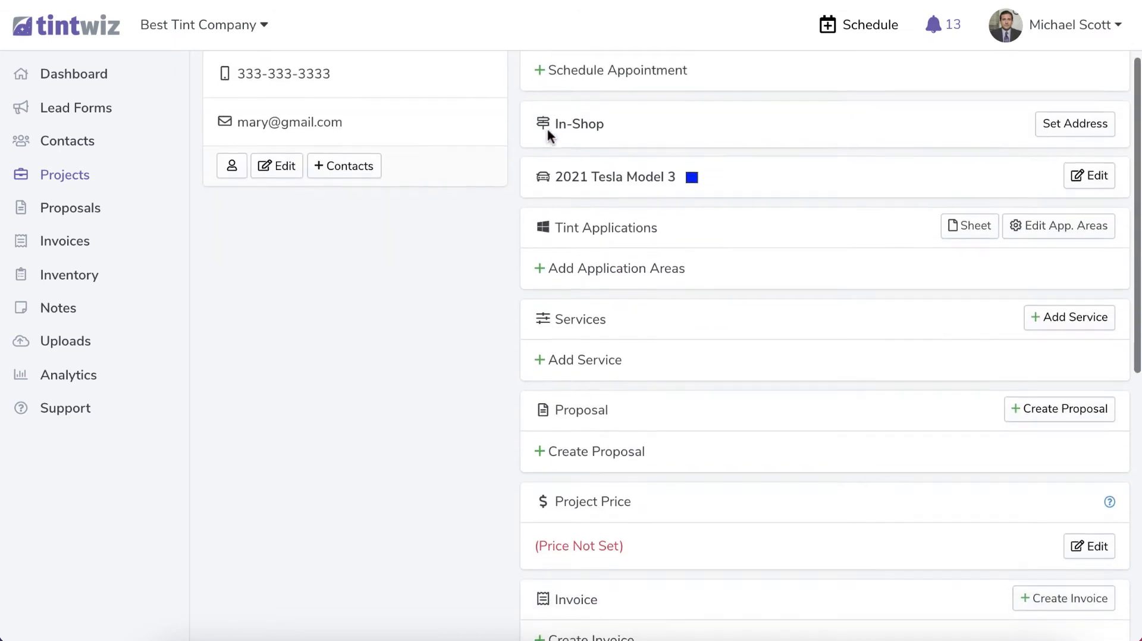
{"action": "scroll", "scroll_direction": "down", "scroll_amount": 3}
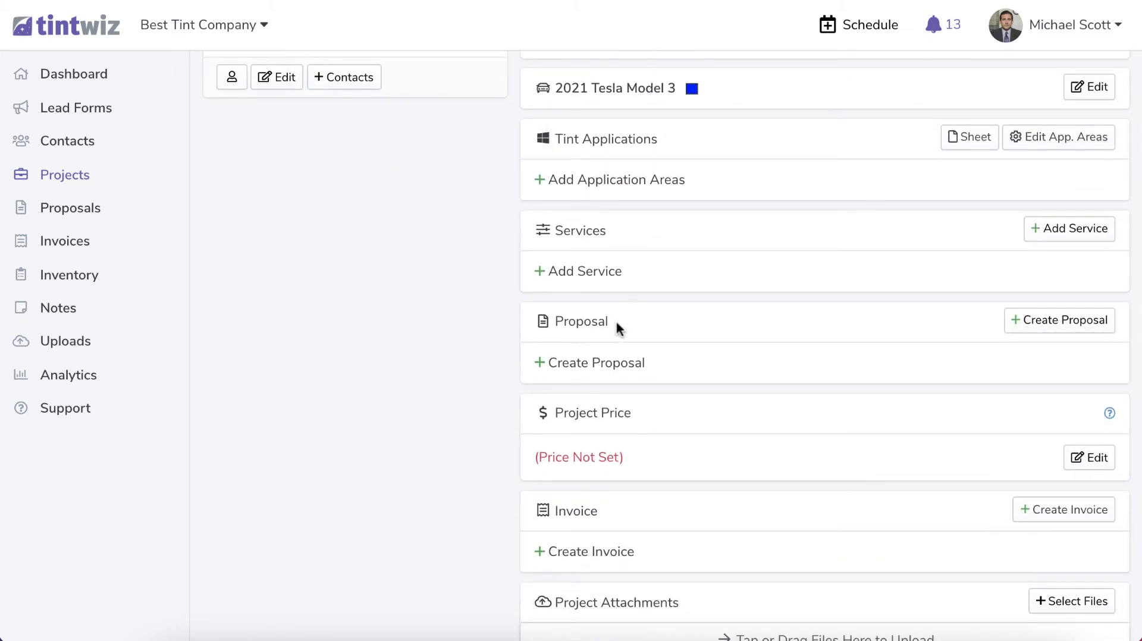
{"action": "double_click", "coordinate": [581, 321]}
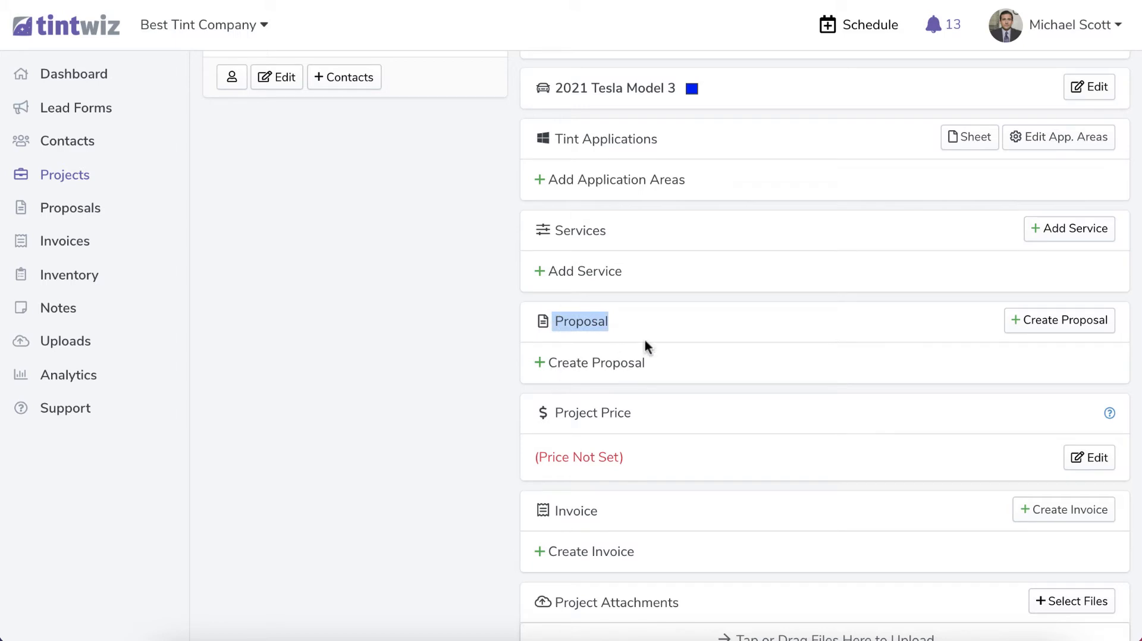
{"action": "mouse_move", "coordinate": [619, 369]}
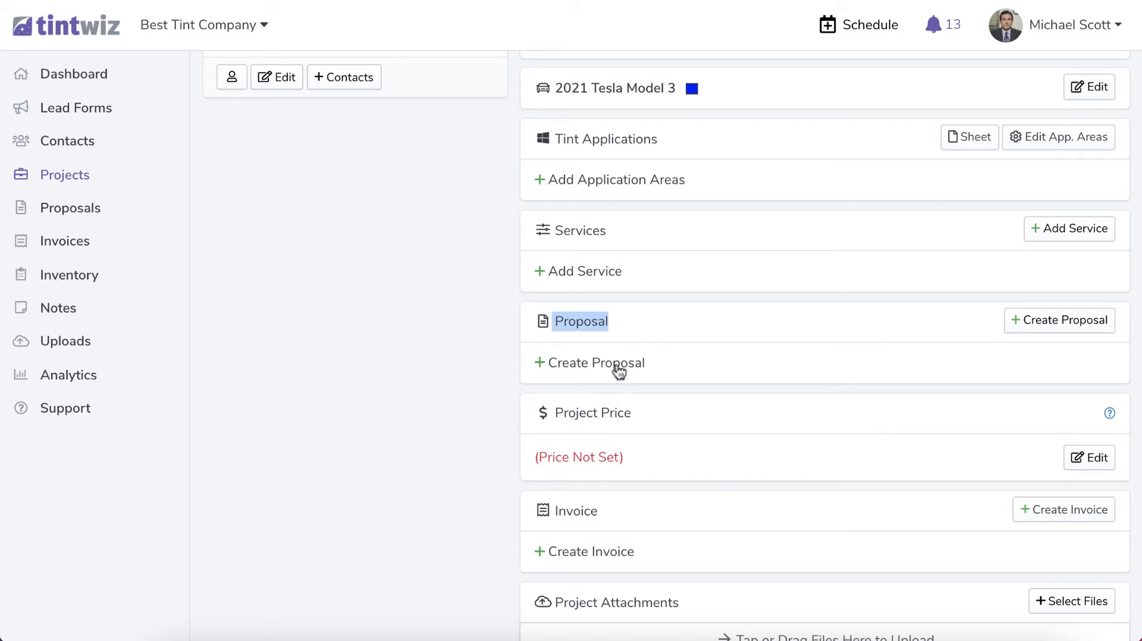
Step: Create a blank proposal for the Tesla project, then delete it
{"action": "left_click", "coordinate": [590, 363]}
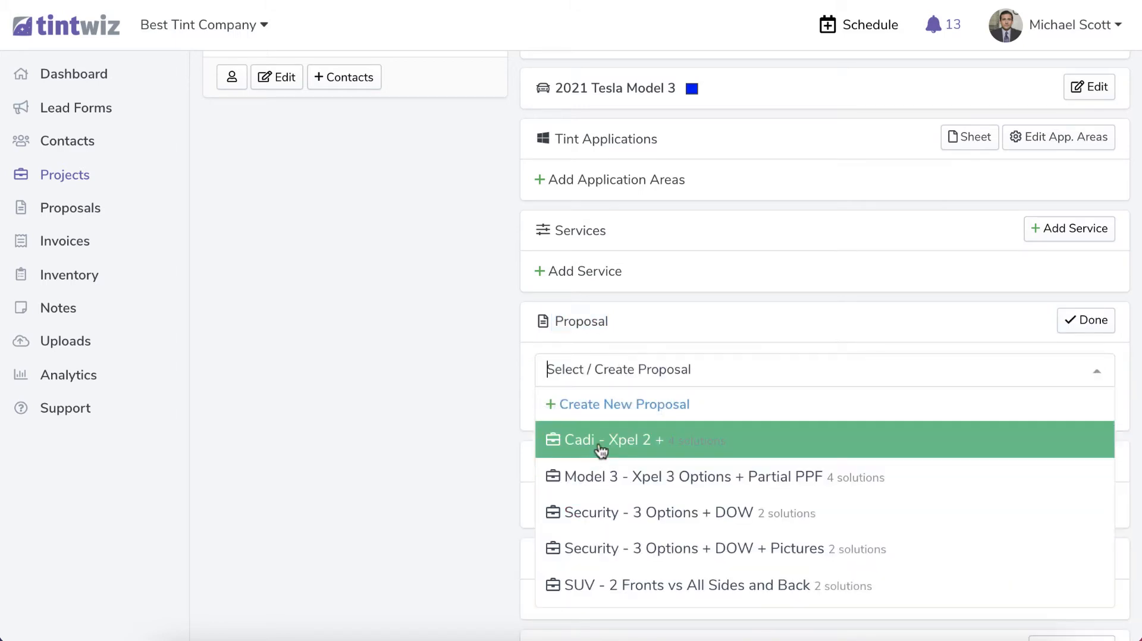
{"action": "left_click", "coordinate": [614, 440]}
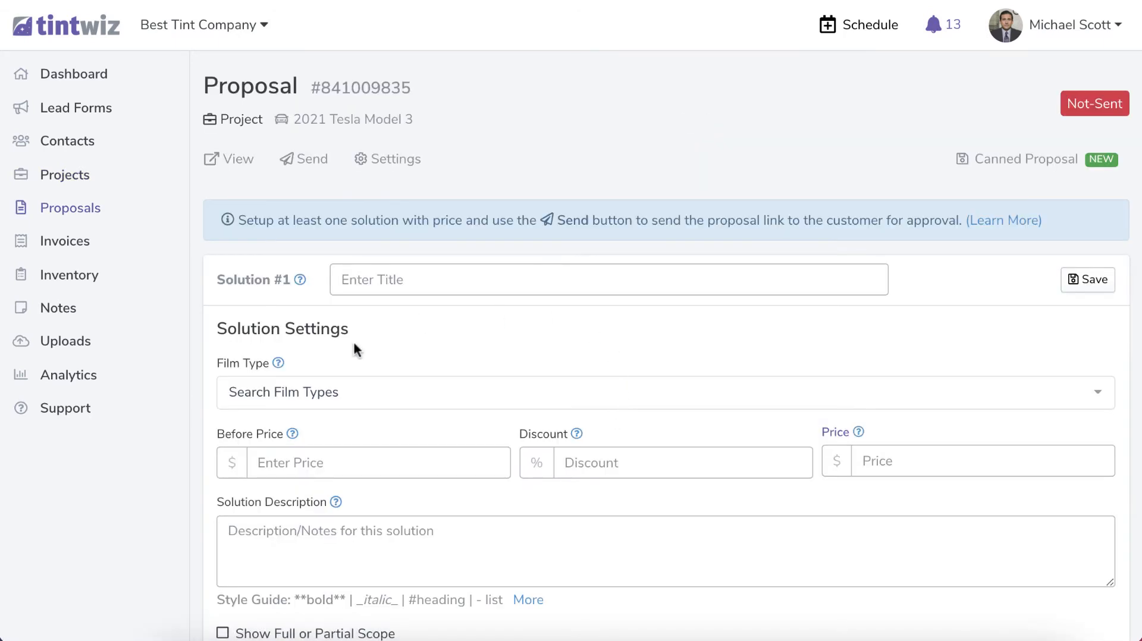
{"action": "scroll", "scroll_direction": "down", "scroll_amount": 3}
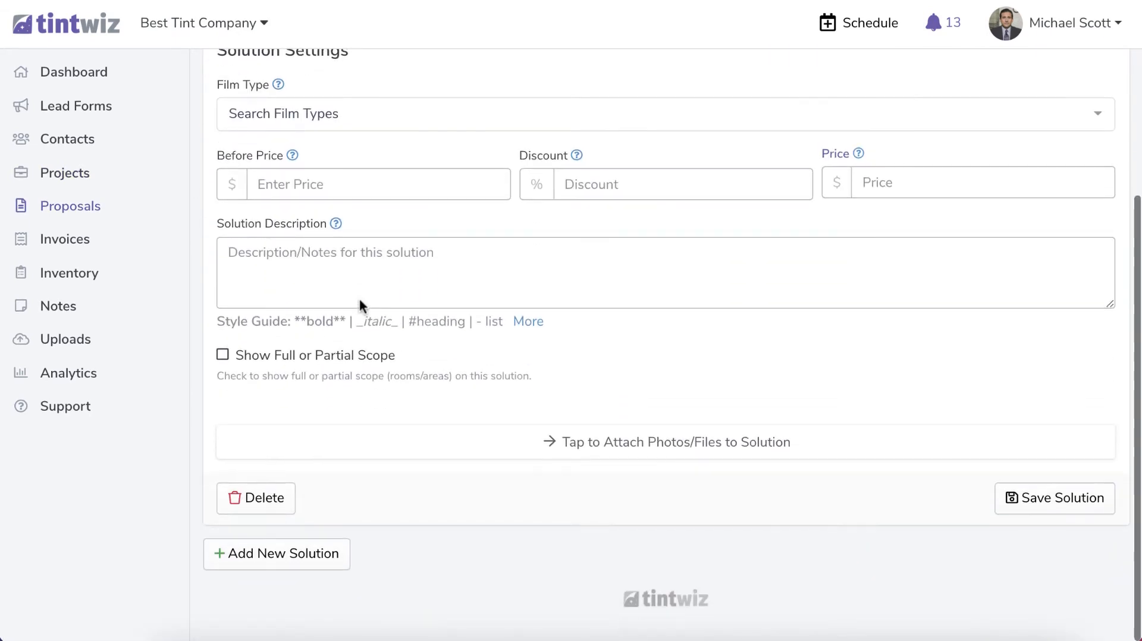
{"action": "scroll", "scroll_direction": "up", "scroll_amount": 3}
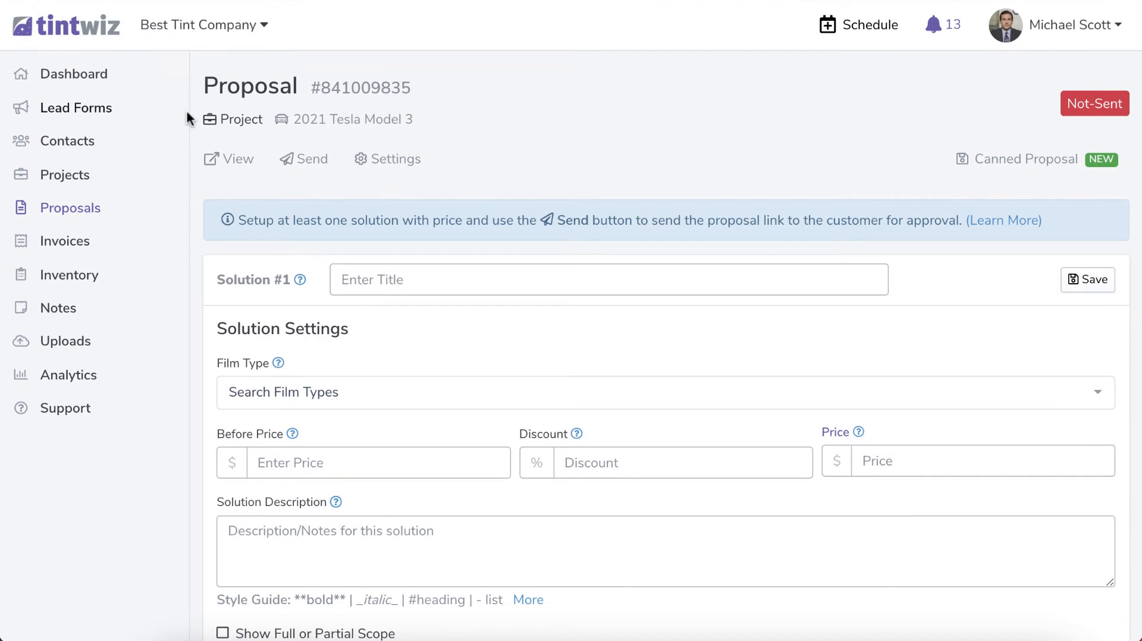
{"action": "left_click", "coordinate": [395, 159]}
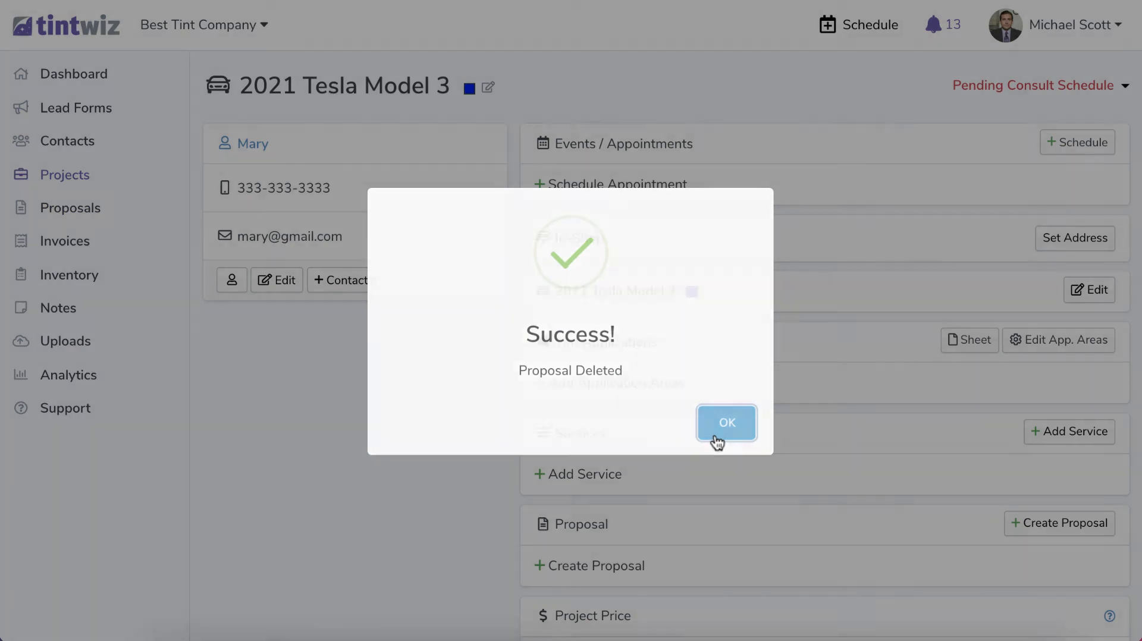
Step: Pick the saved 'Xpel 3 Options + Partial PPF' proposal for the Tesla project
{"action": "left_click", "coordinate": [726, 423]}
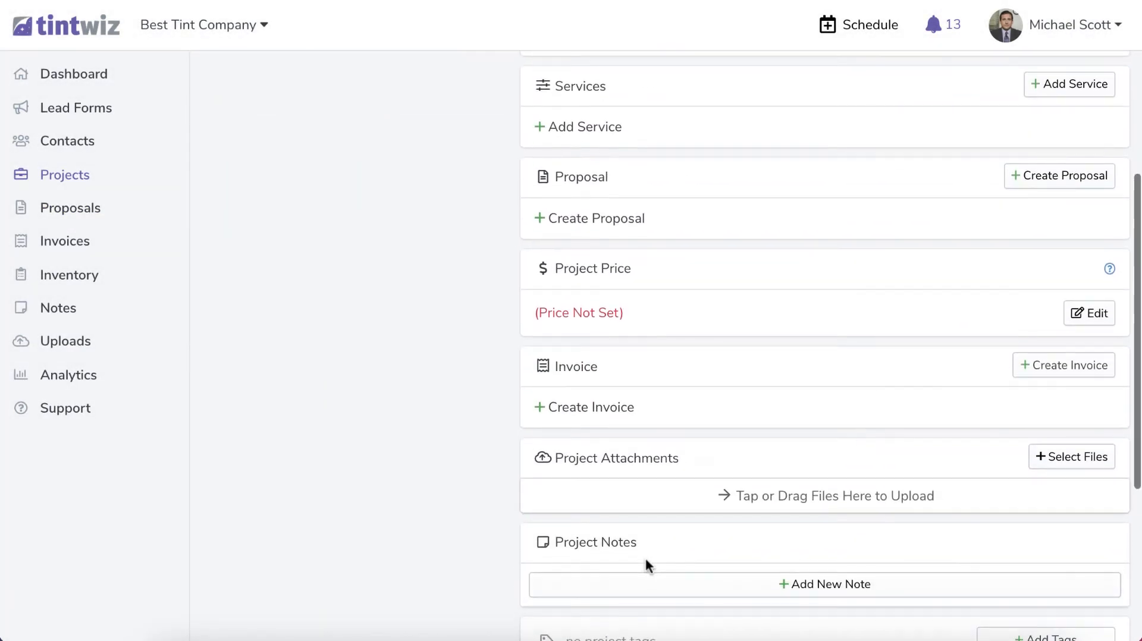
{"action": "left_click", "coordinate": [594, 218]}
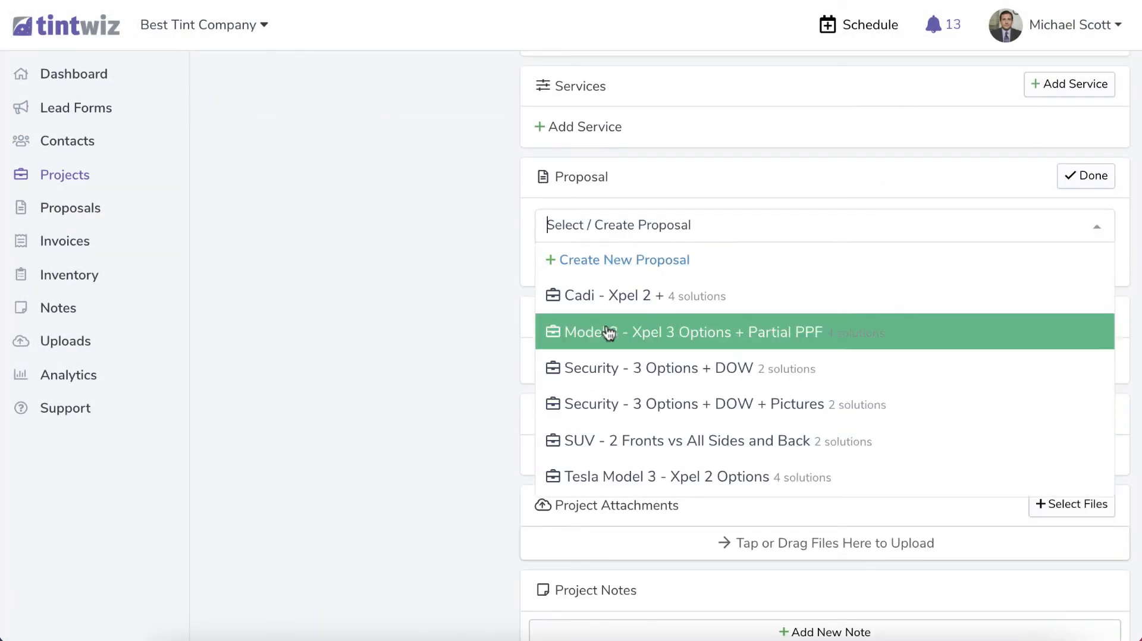
{"action": "scroll", "scroll_direction": "down", "scroll_amount": 3}
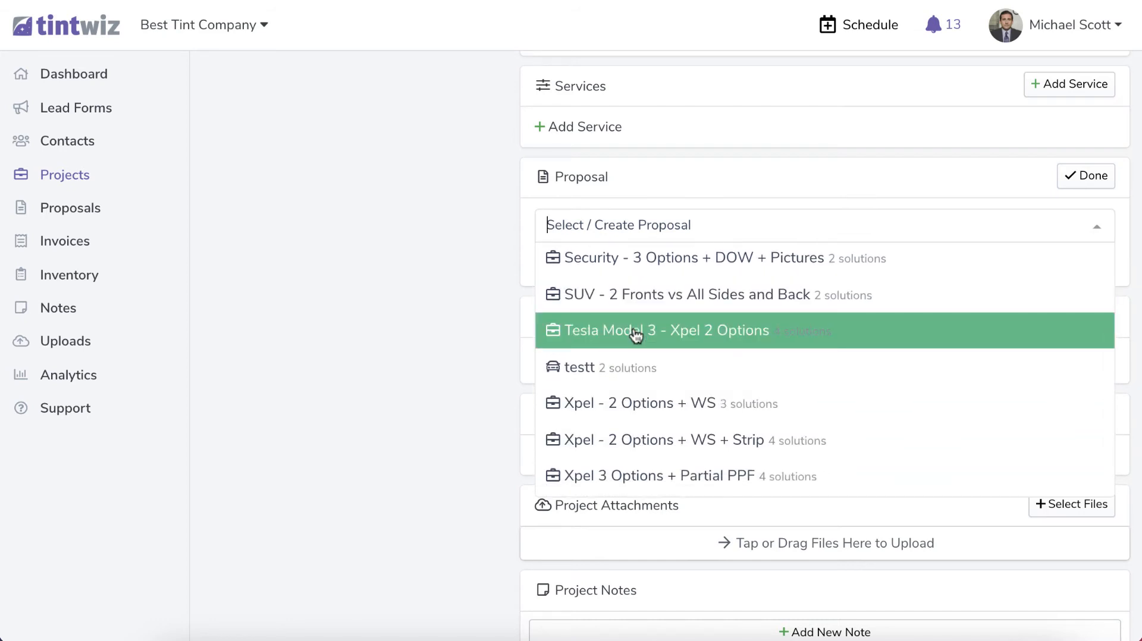
{"action": "scroll", "scroll_direction": "down", "scroll_amount": 3}
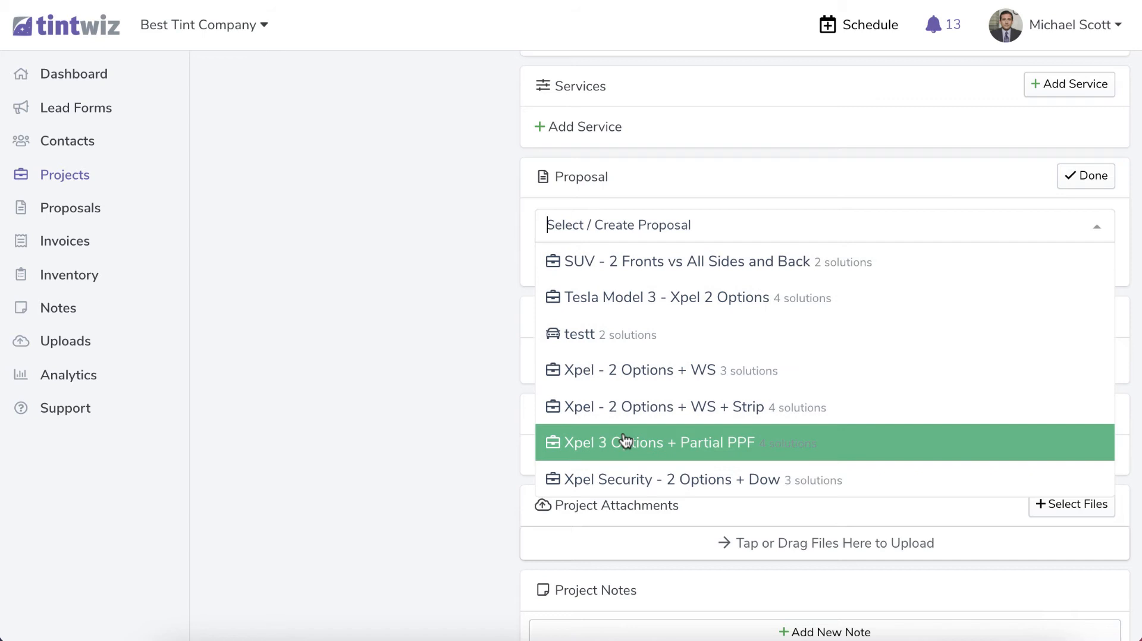
{"action": "left_click", "coordinate": [652, 442]}
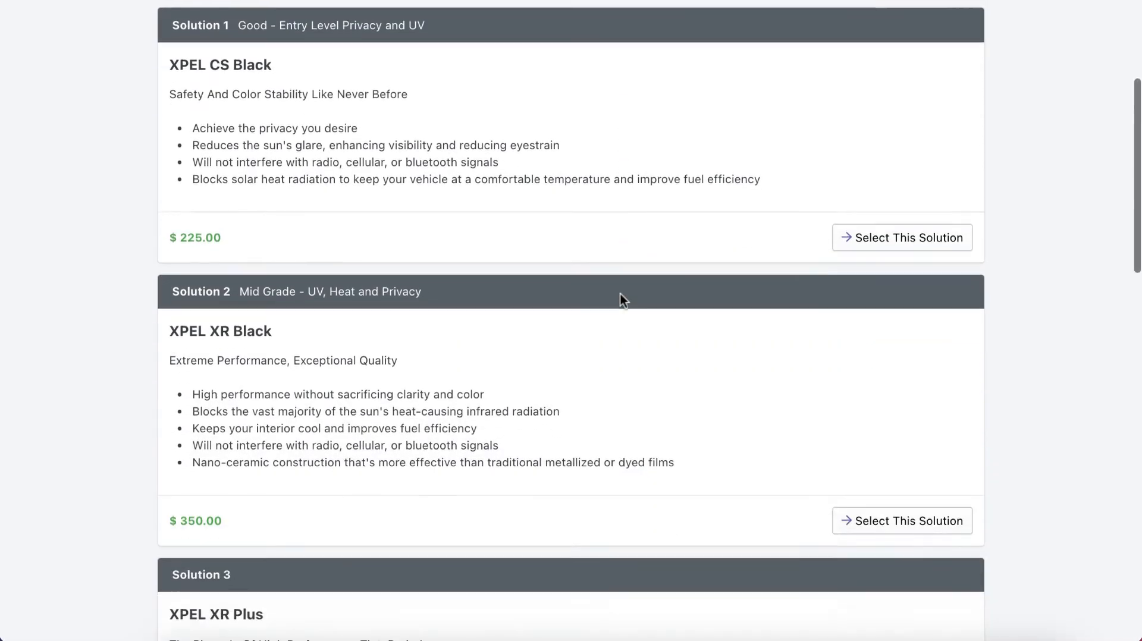
Step: Scroll through Solutions 1–4, from $225.00 CS Black to $1,250.00 Ultimate Plus
{"action": "scroll", "scroll_direction": "down", "scroll_amount": 3}
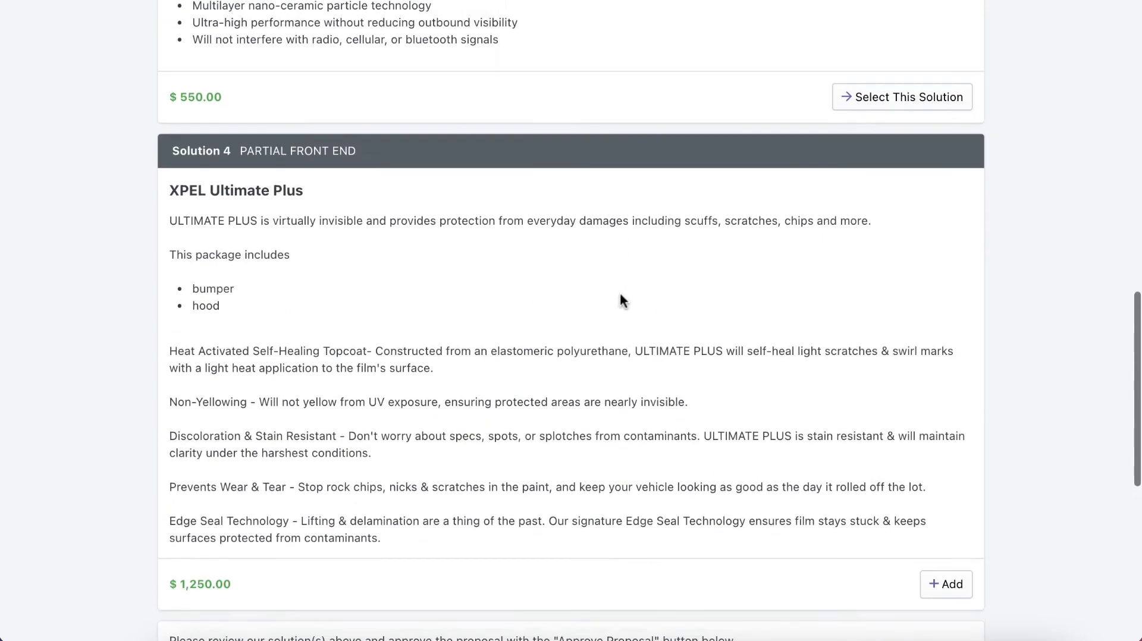
{"action": "scroll", "scroll_direction": "up", "scroll_amount": 3}
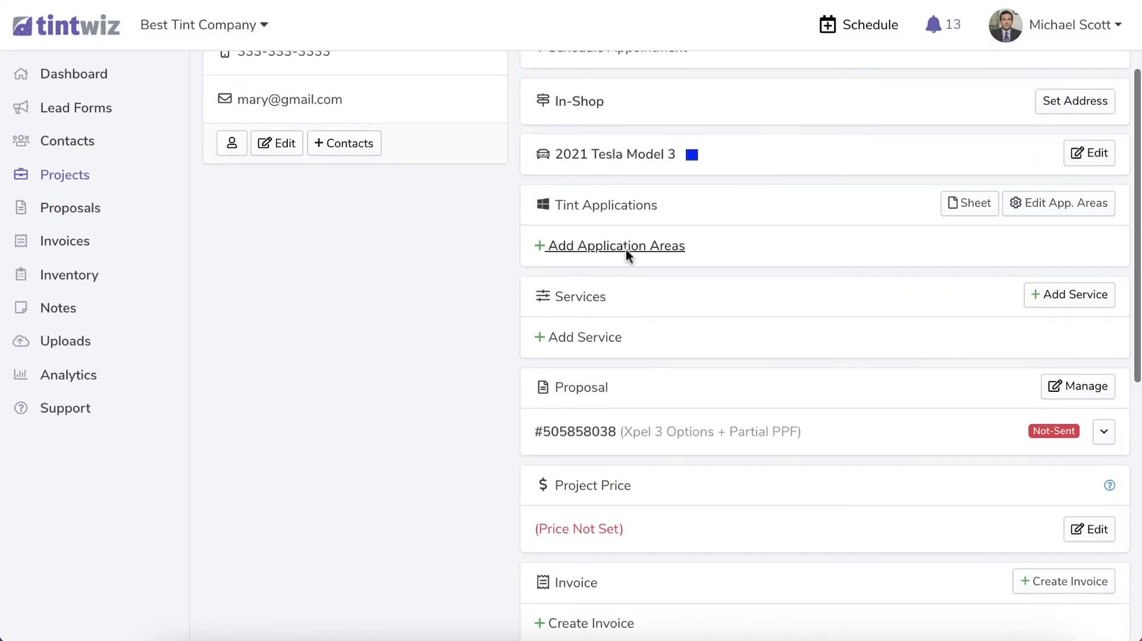
{"action": "mouse_move", "coordinate": [571, 306]}
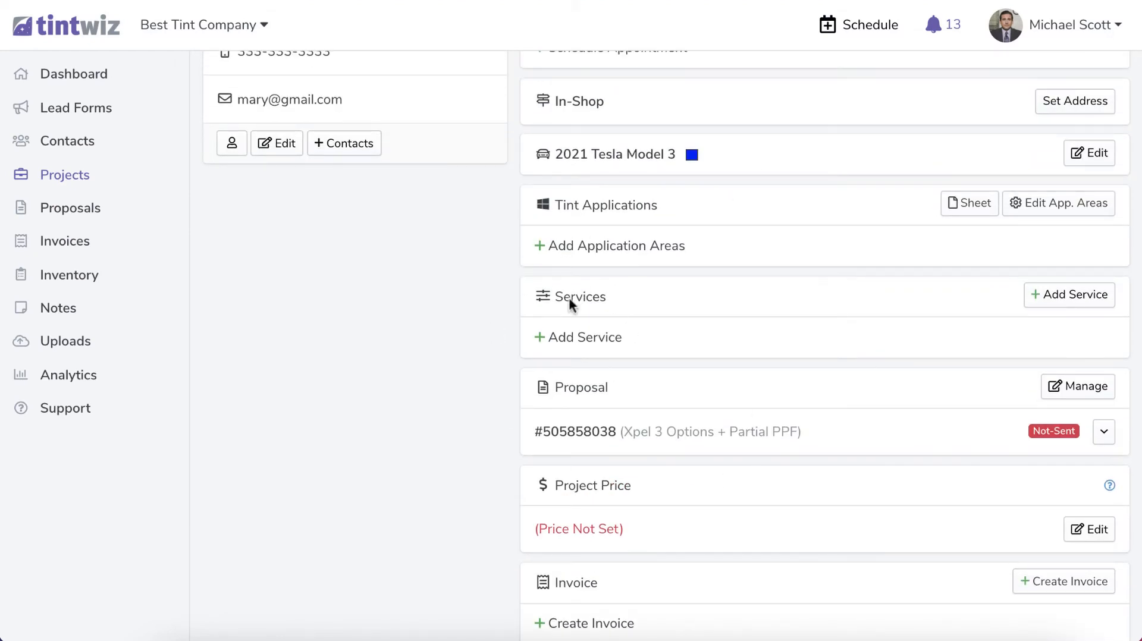
Step: Reload the project to confirm the $225.00–$1,250.00 price range, then view all Projects
{"action": "left_click", "coordinate": [68, 141]}
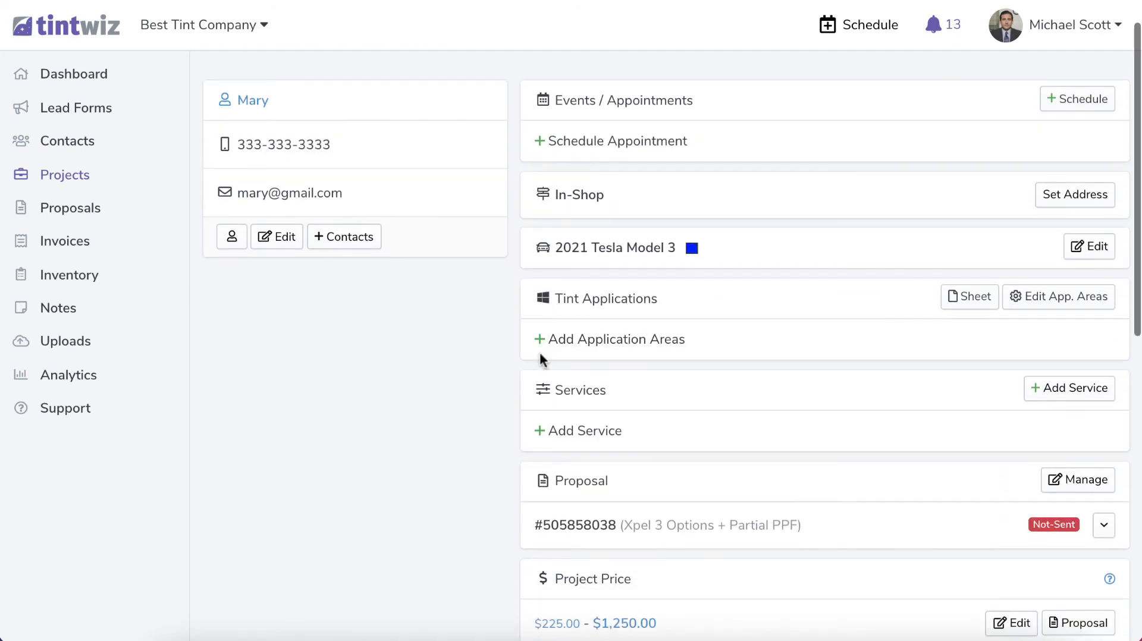
{"action": "scroll", "scroll_direction": "down", "scroll_amount": 3}
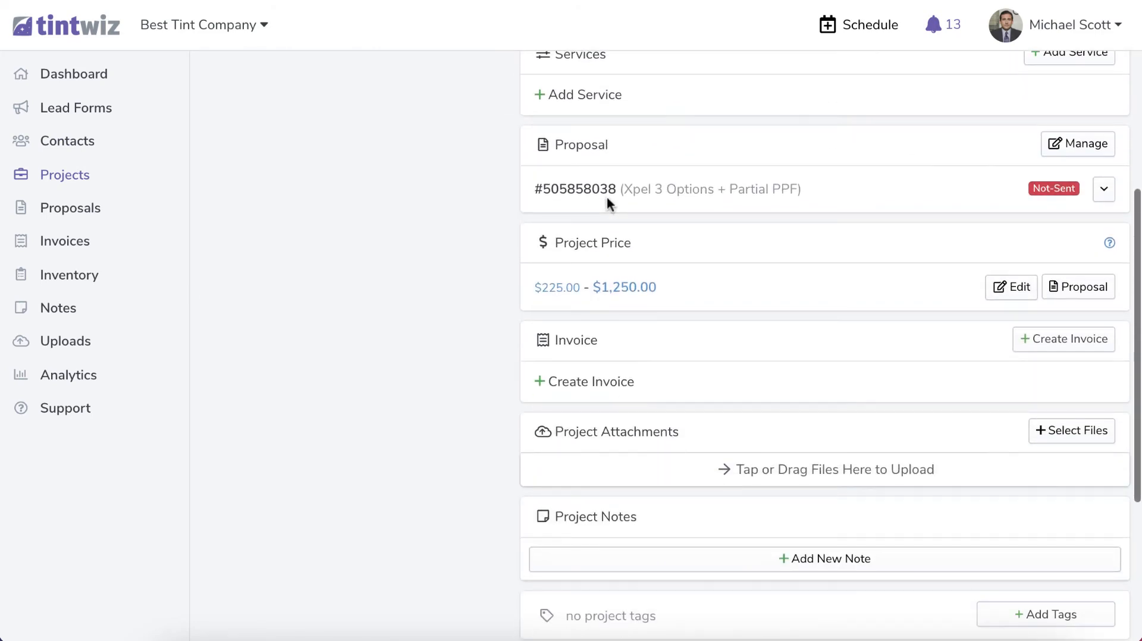
{"action": "mouse_move", "coordinate": [543, 178]}
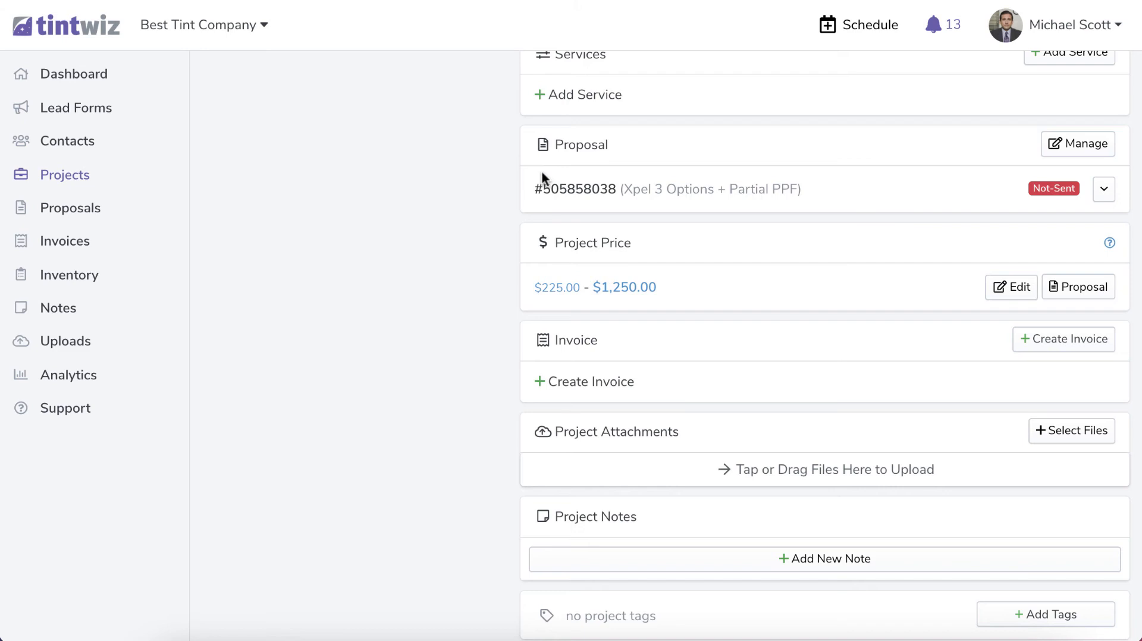
{"action": "mouse_move", "coordinate": [624, 287]}
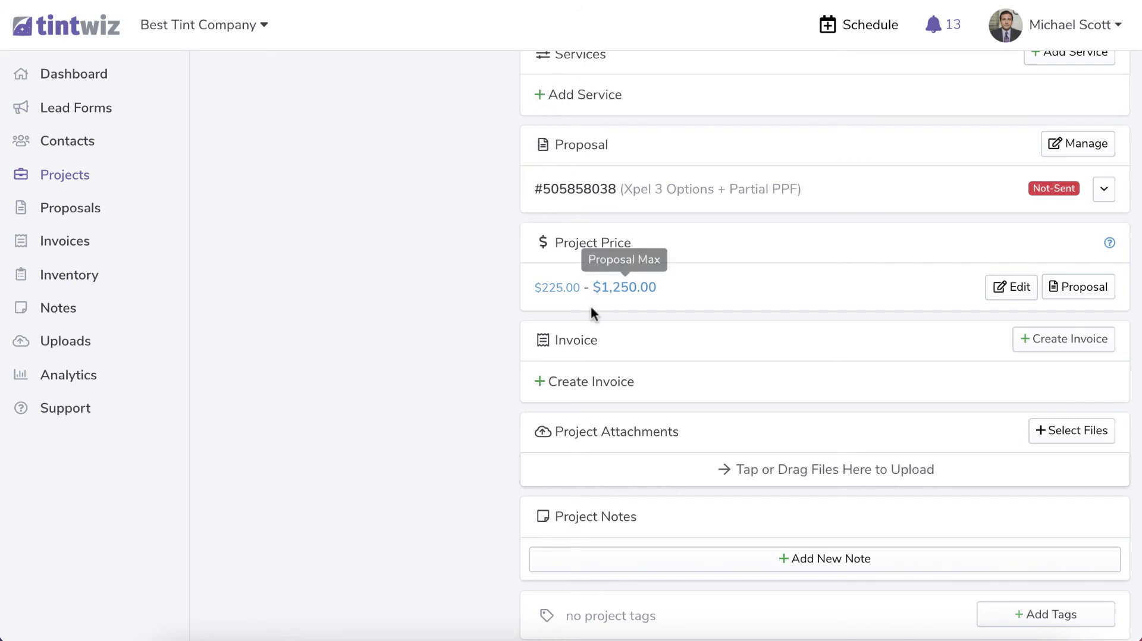
{"action": "double_click", "coordinate": [576, 339]}
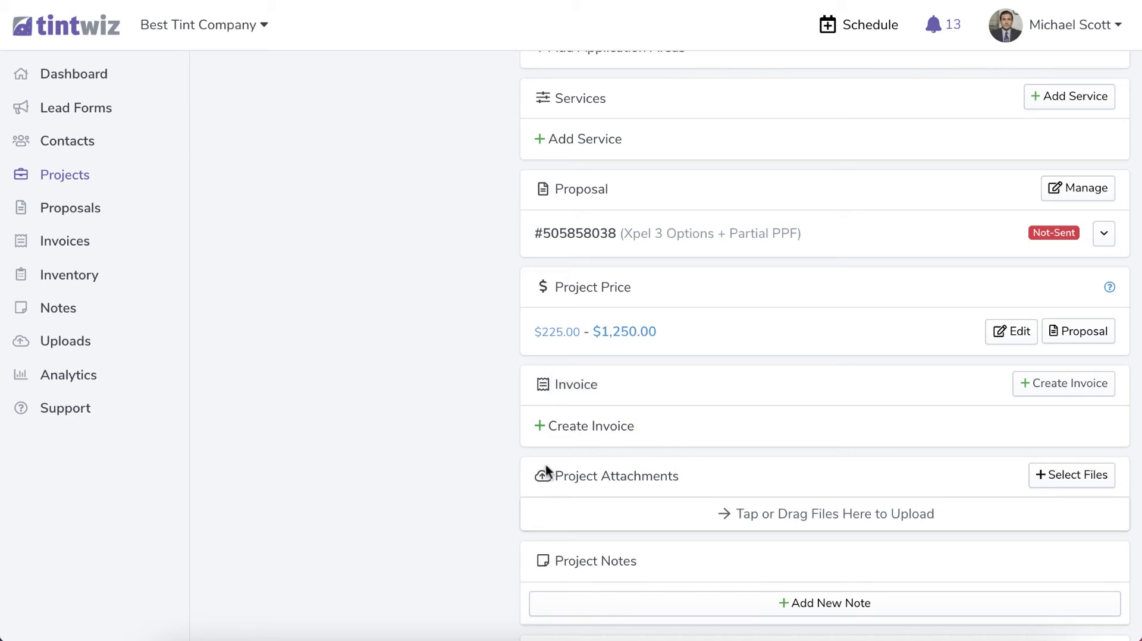
{"action": "double_click", "coordinate": [596, 561]}
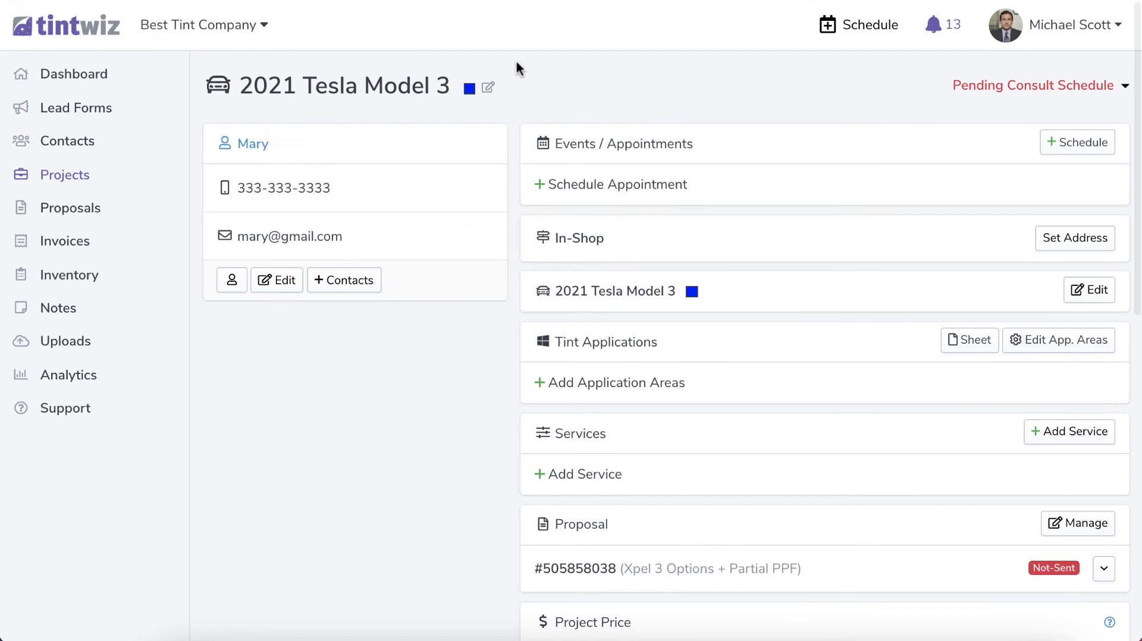
{"action": "scroll", "scroll_direction": "down", "scroll_amount": 3}
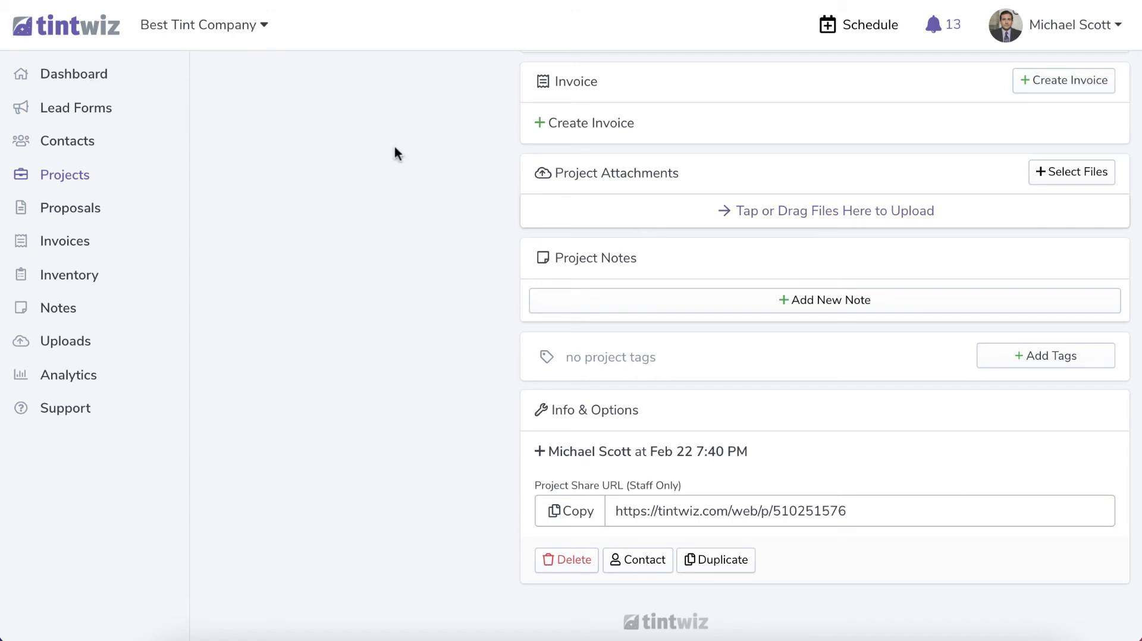
{"action": "left_click", "coordinate": [64, 175]}
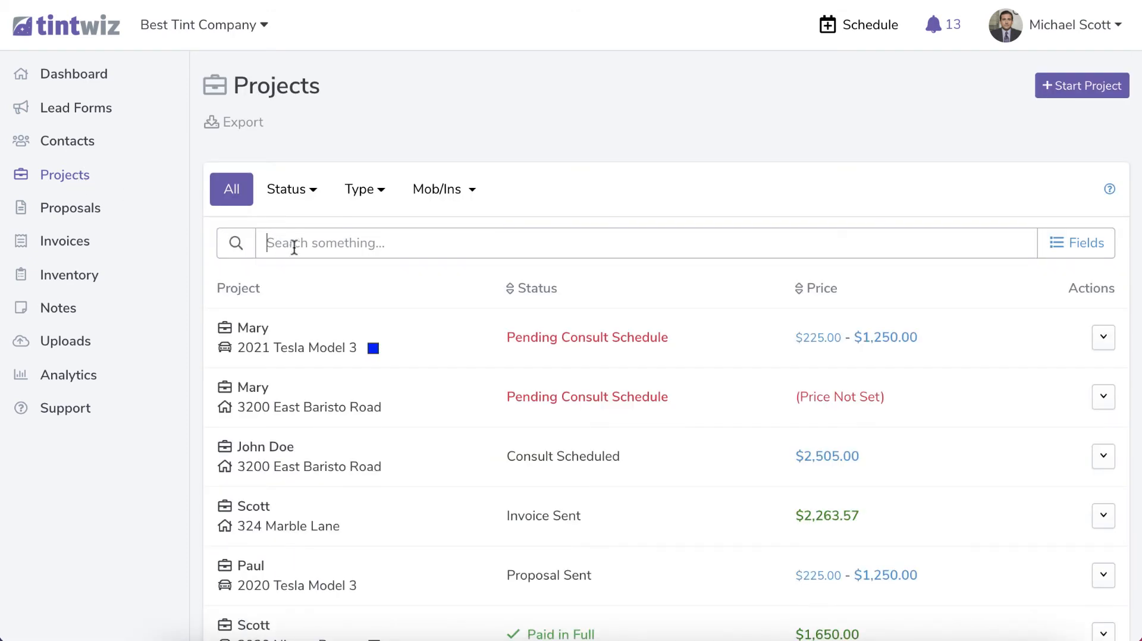
Step: Search projects for 'model 3', filter to Paid in Full, then return to the dashboard
{"action": "type", "text": "model 3"}
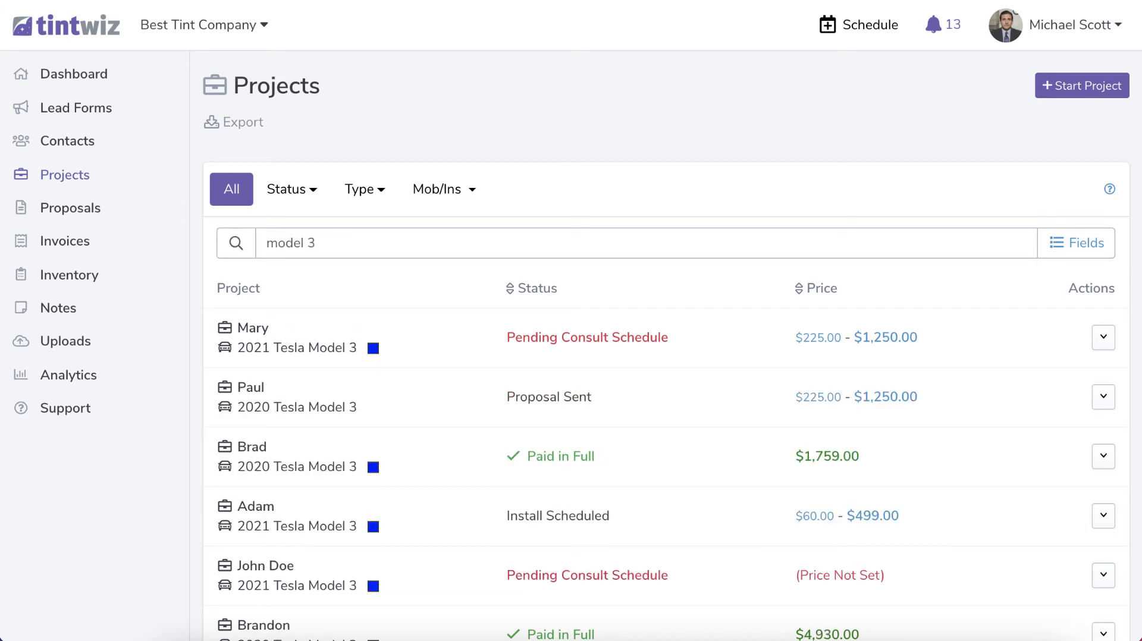
{"action": "scroll", "scroll_direction": "down", "scroll_amount": 3}
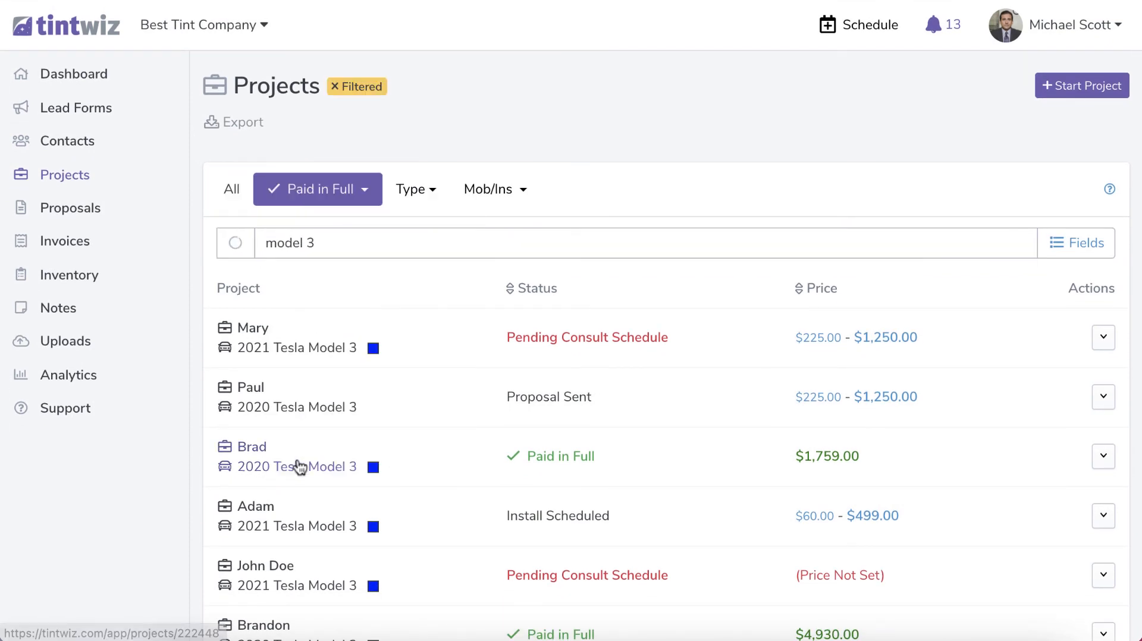
{"action": "scroll", "scroll_direction": "down", "scroll_amount": 3}
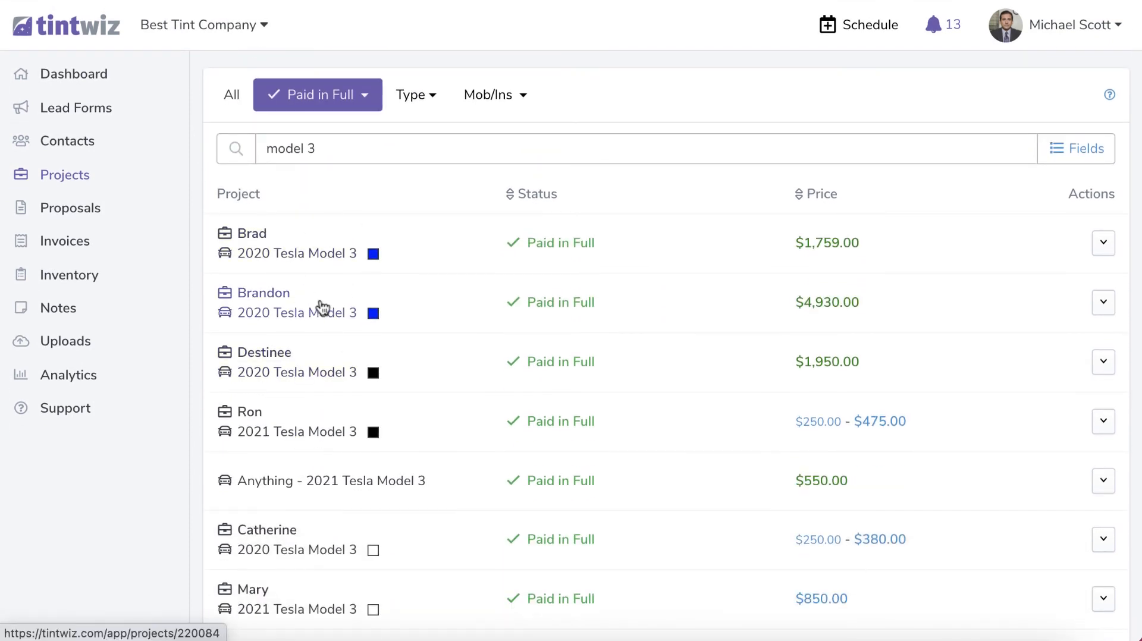
{"action": "scroll", "scroll_direction": "down", "scroll_amount": 3}
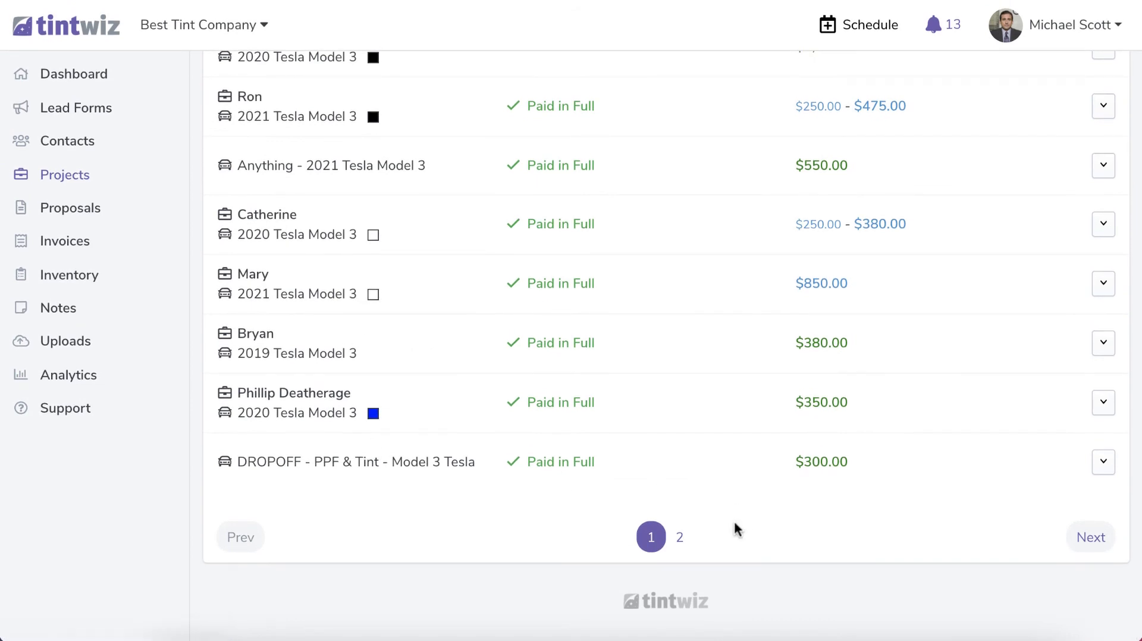
{"action": "left_click", "coordinate": [678, 537]}
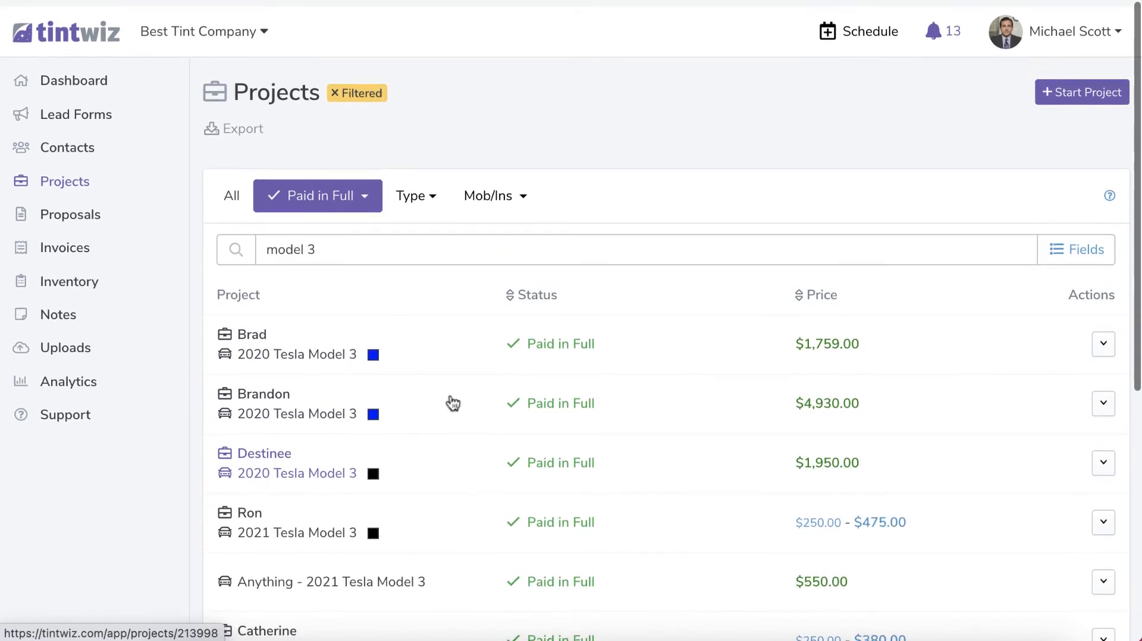
{"action": "left_click", "coordinate": [77, 80]}
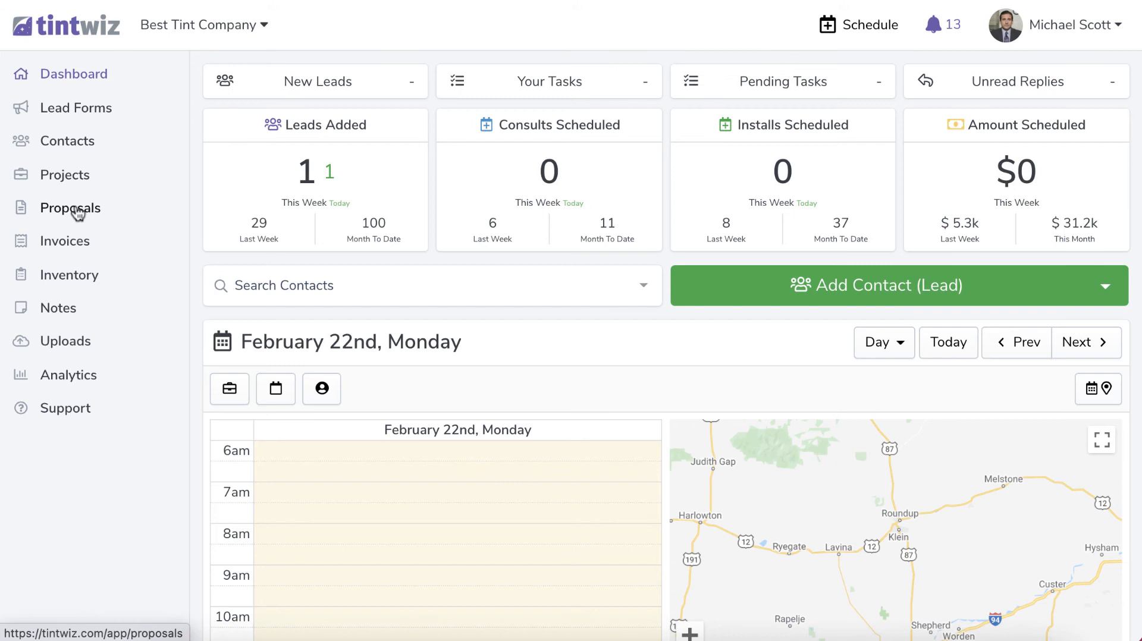
{"action": "mouse_move", "coordinate": [65, 240]}
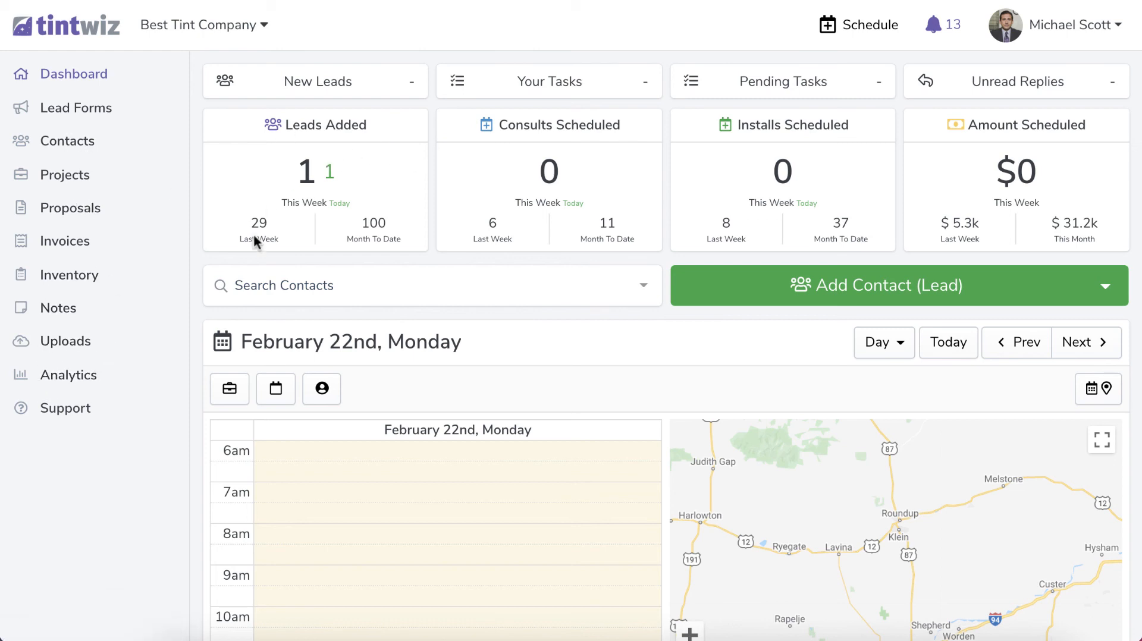
{"action": "mouse_move", "coordinate": [153, 314]}
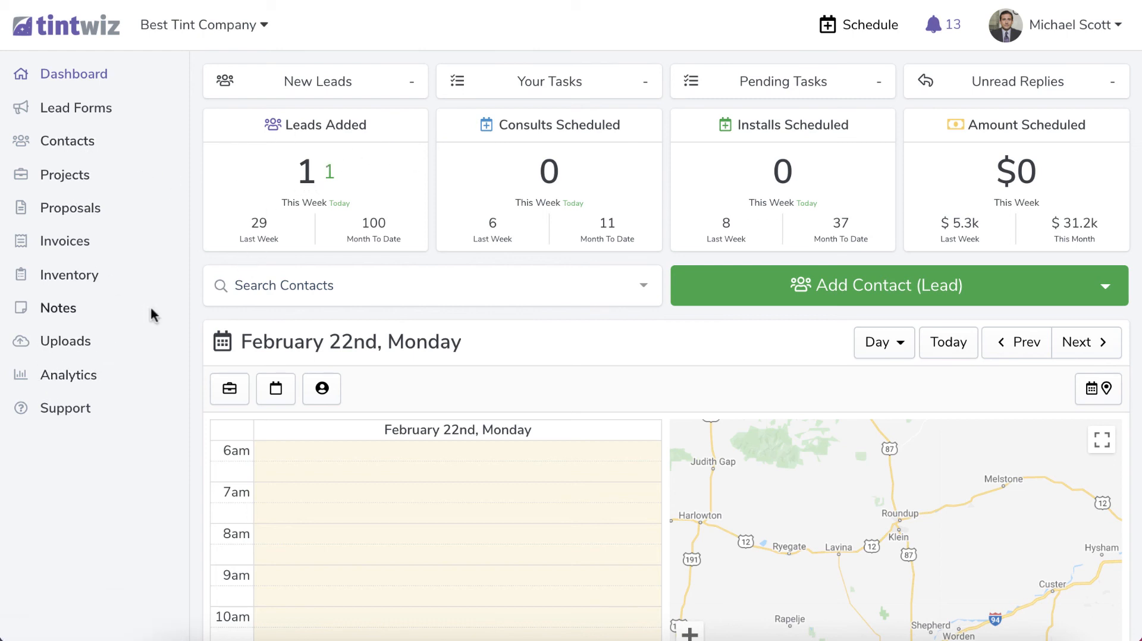